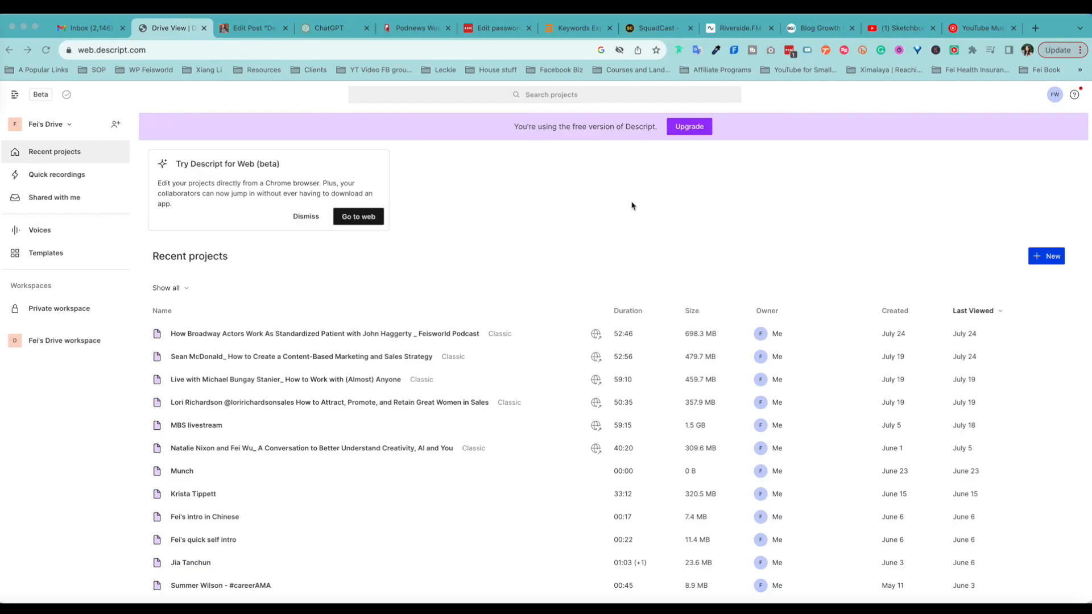
mouse_move(394, 275)
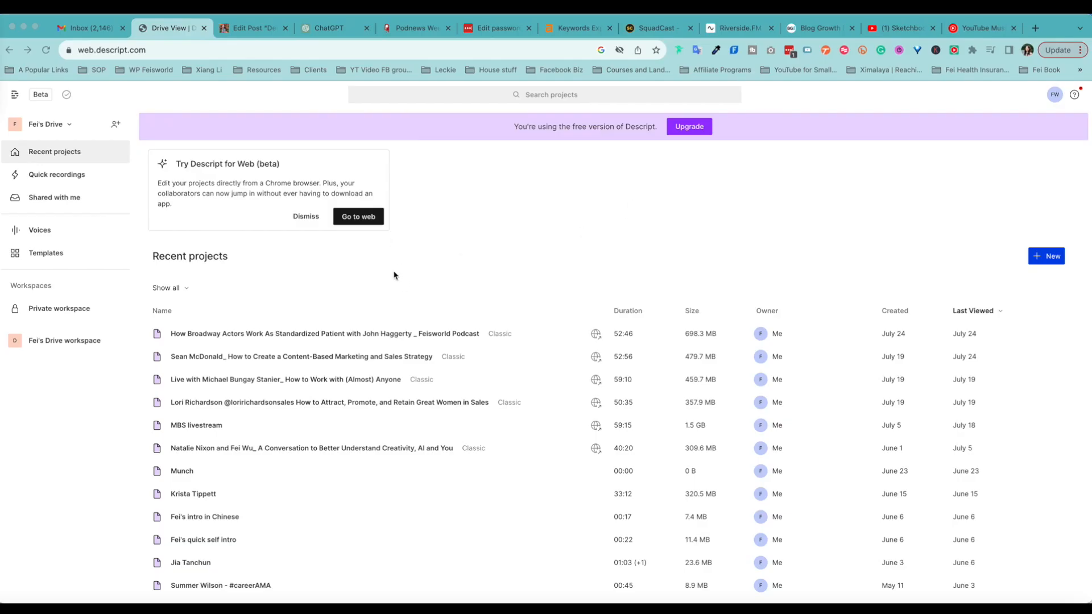
mouse_move(681, 298)
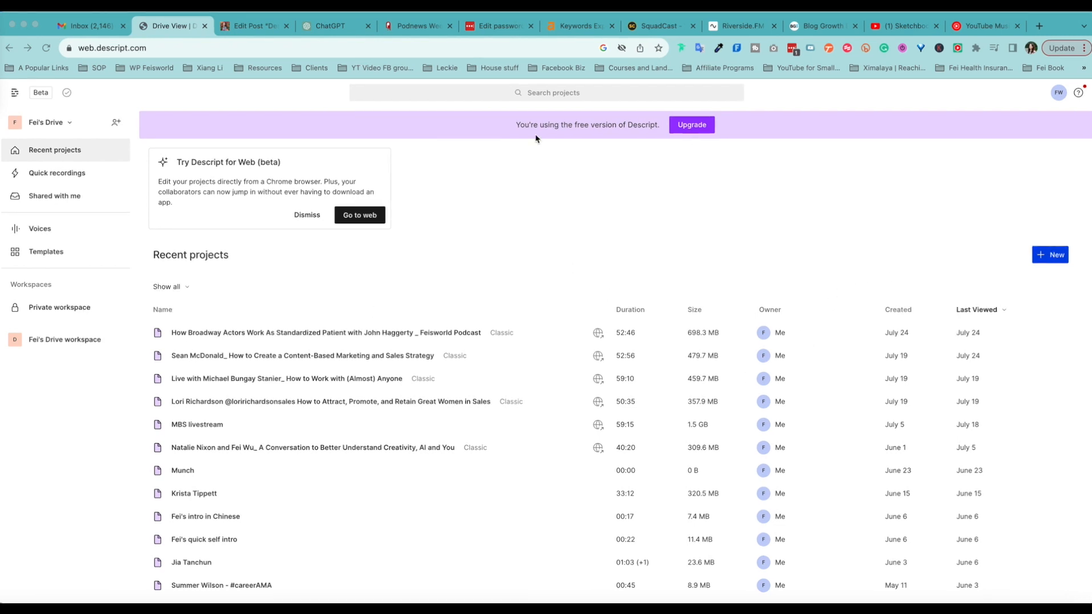
mouse_move(670, 149)
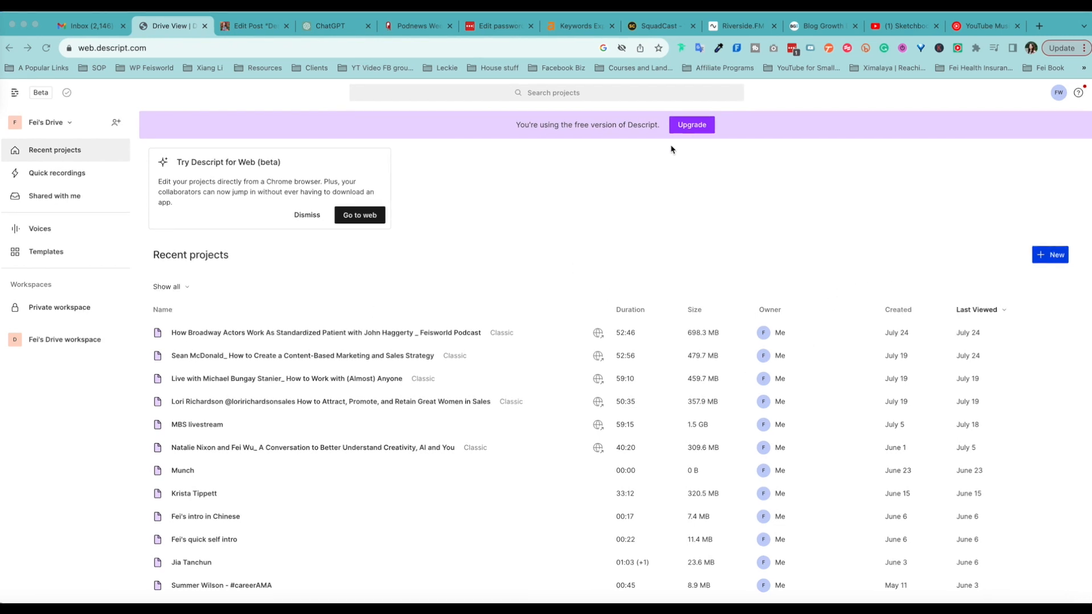
mouse_move(731, 147)
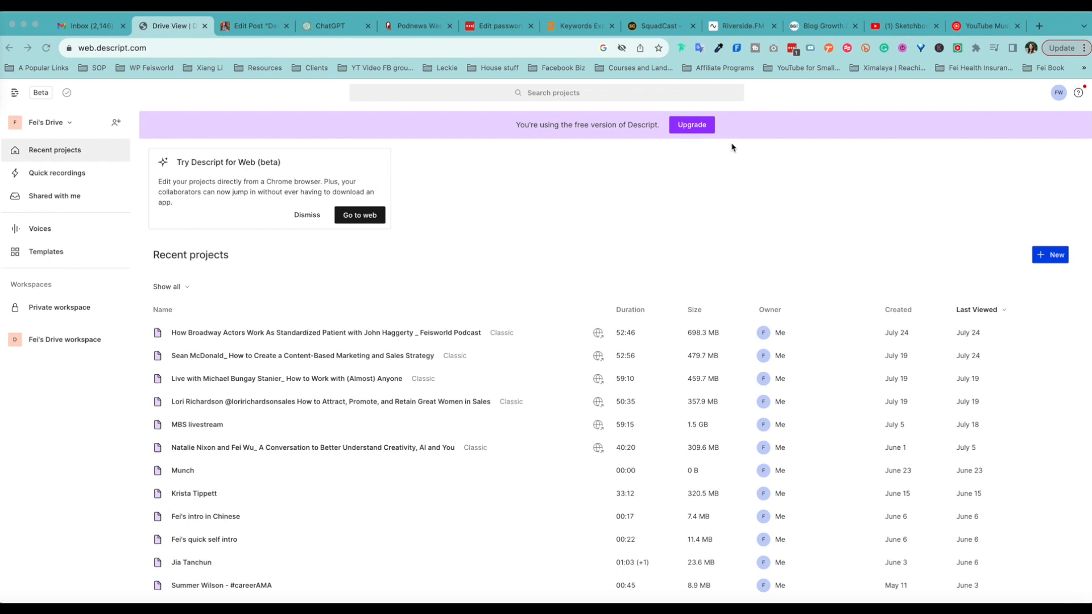
mouse_move(1024, 188)
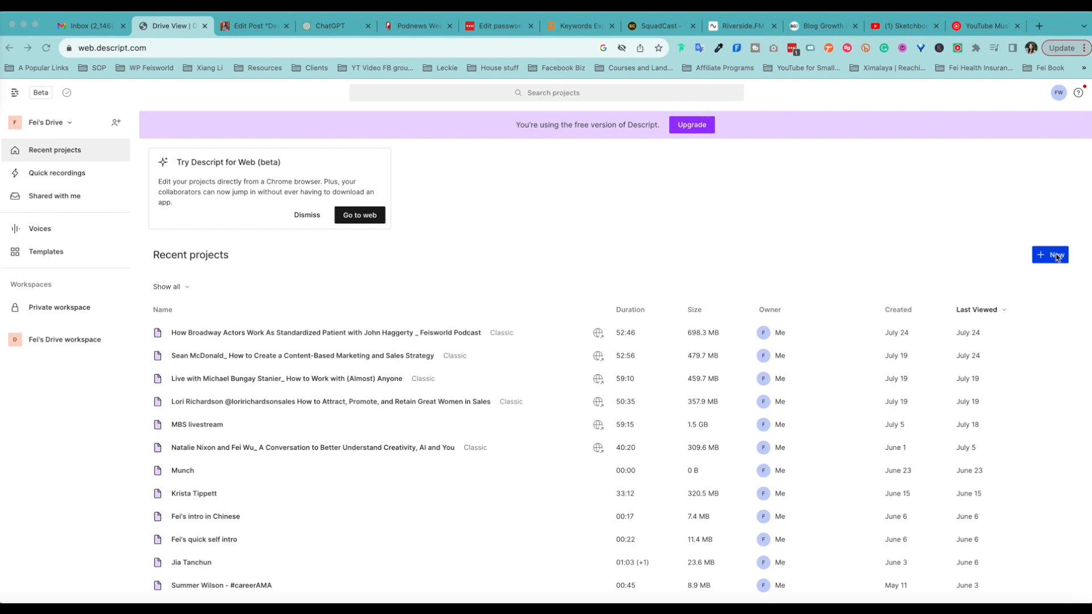
mouse_move(1054, 259)
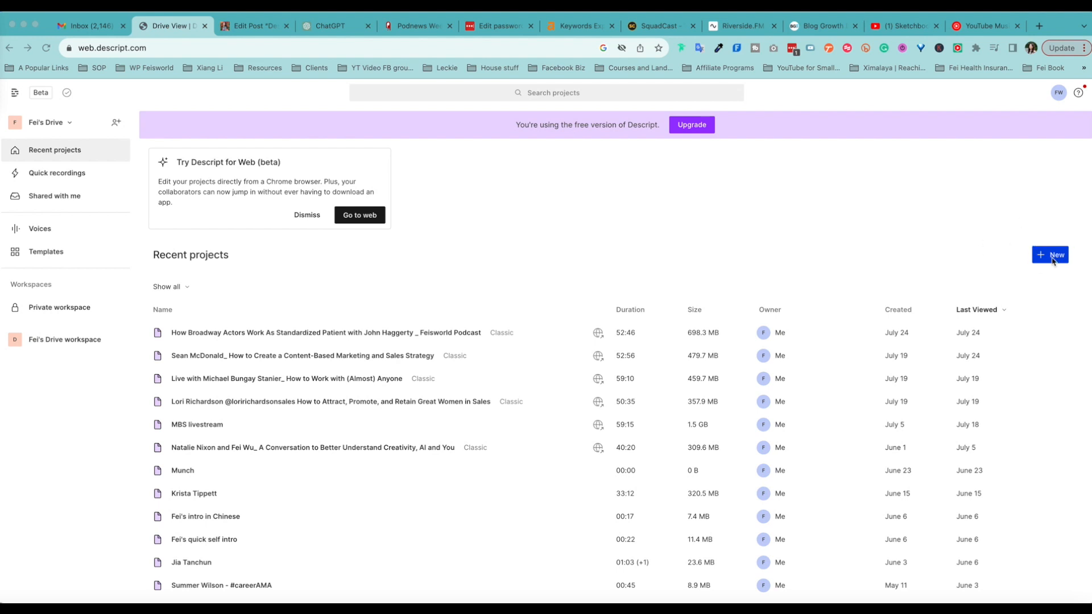
- Start a new Remote recording project, suppress the notice permanently, and connect to SquadCast
left_click(1049, 255)
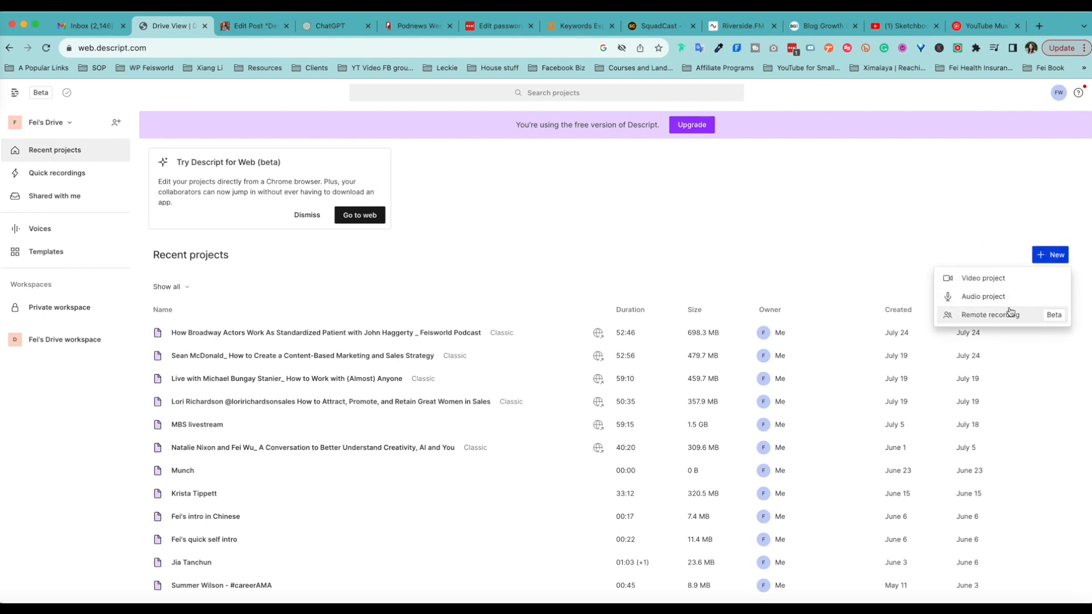
mouse_move(1027, 326)
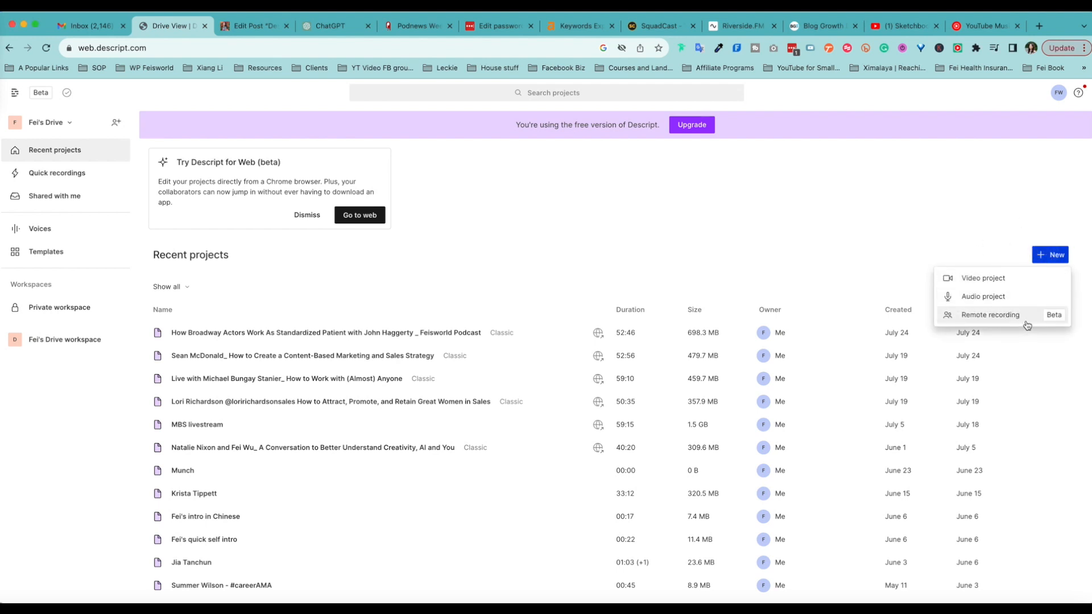
left_click(989, 315)
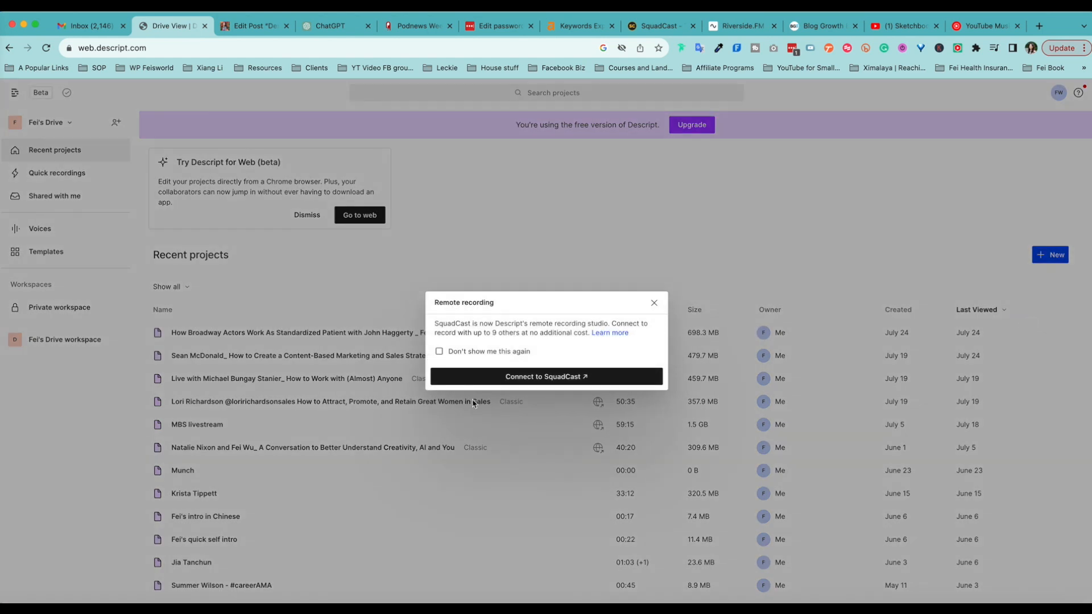
mouse_move(538, 343)
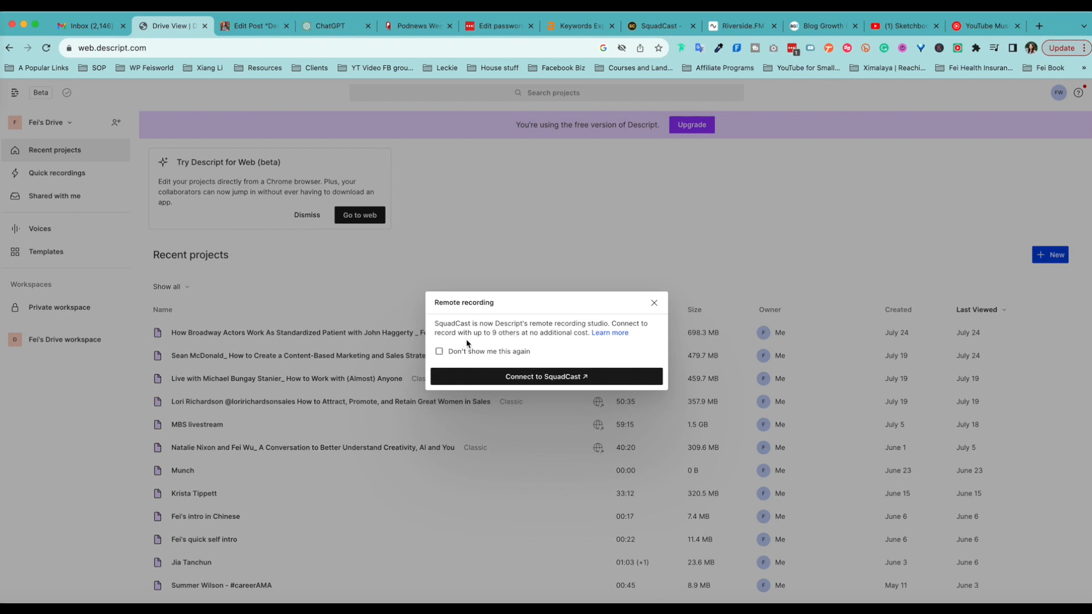
mouse_move(522, 343)
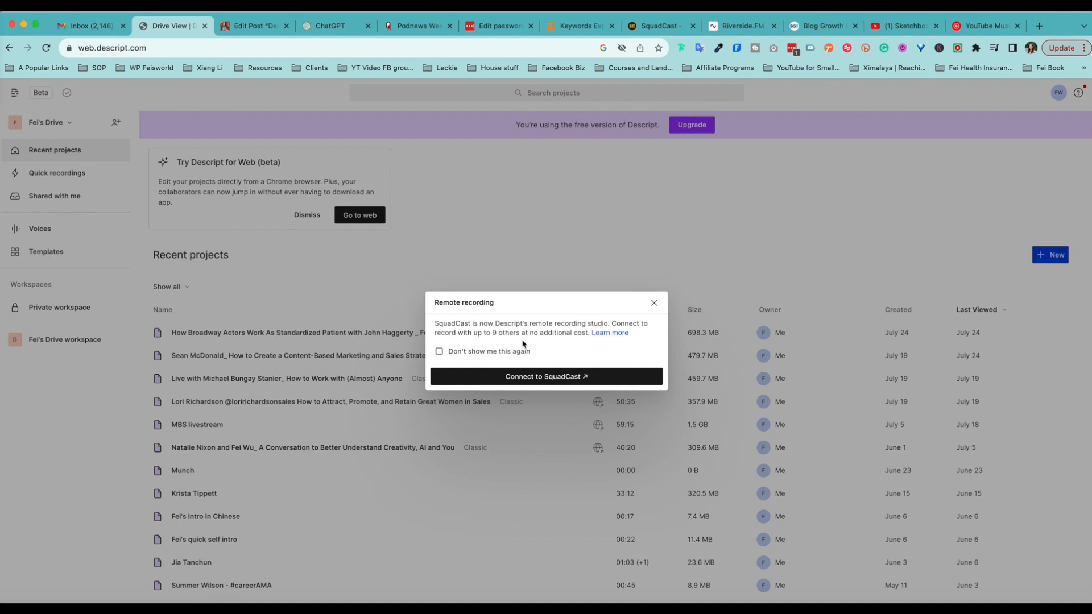
left_click(439, 351)
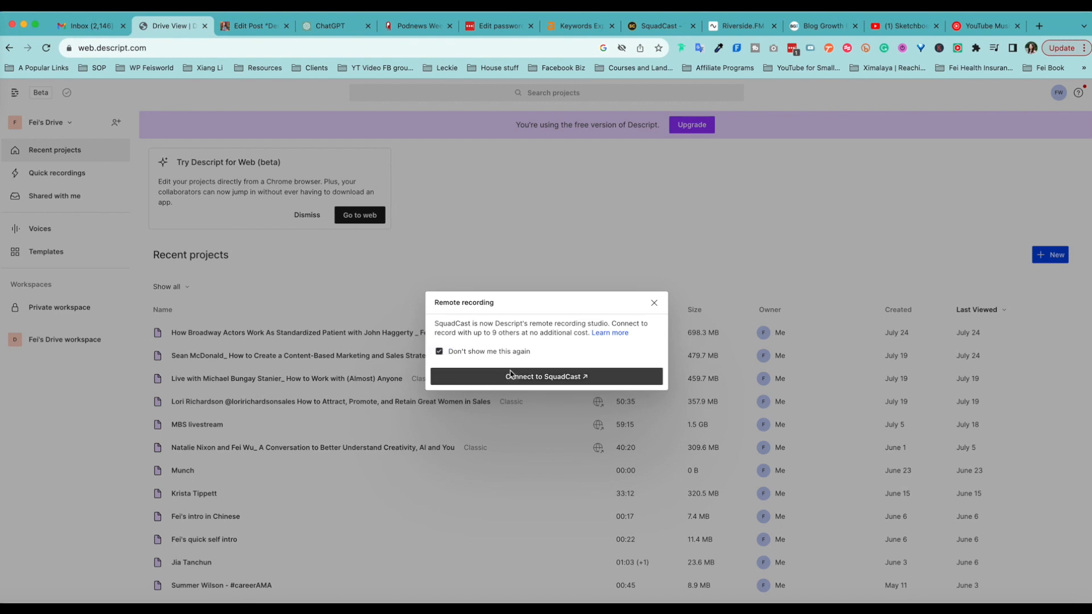
left_click(546, 376)
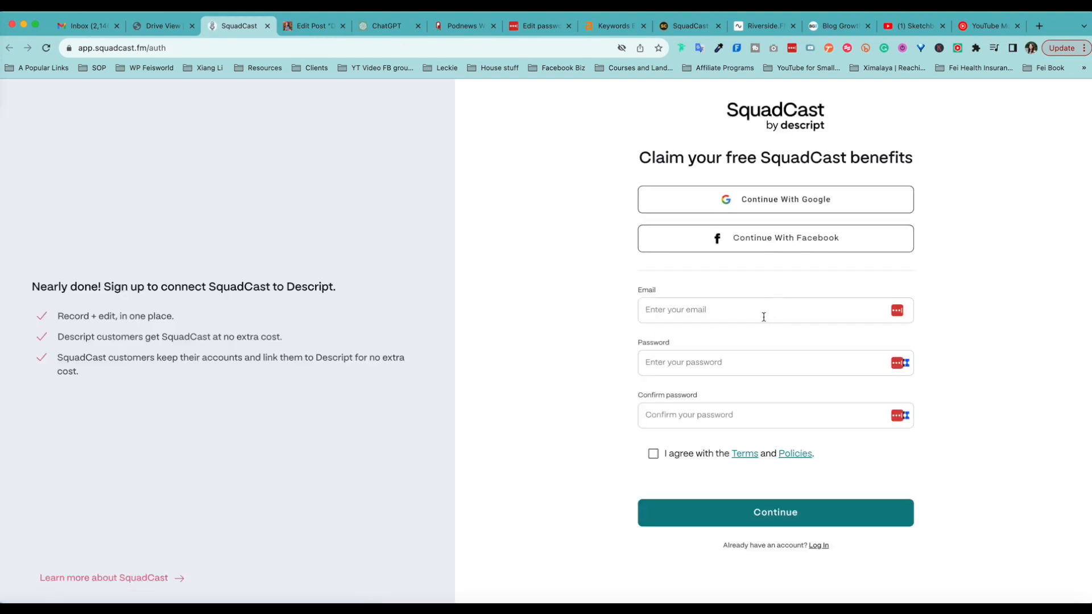
- Begin entering the email on the SquadCast sign-up form
left_click(762, 309)
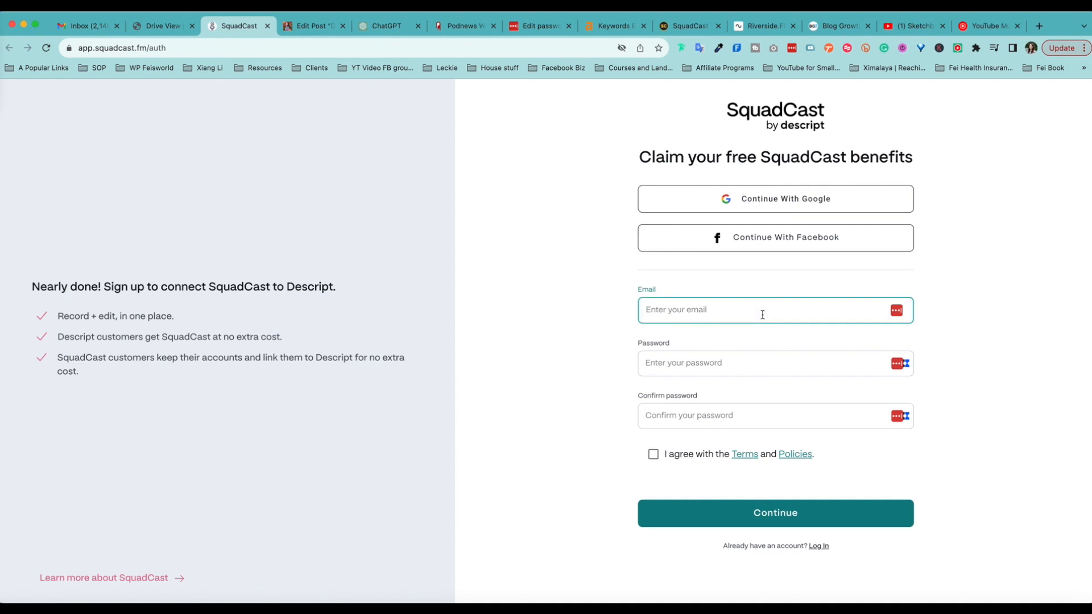
mouse_move(1012, 281)
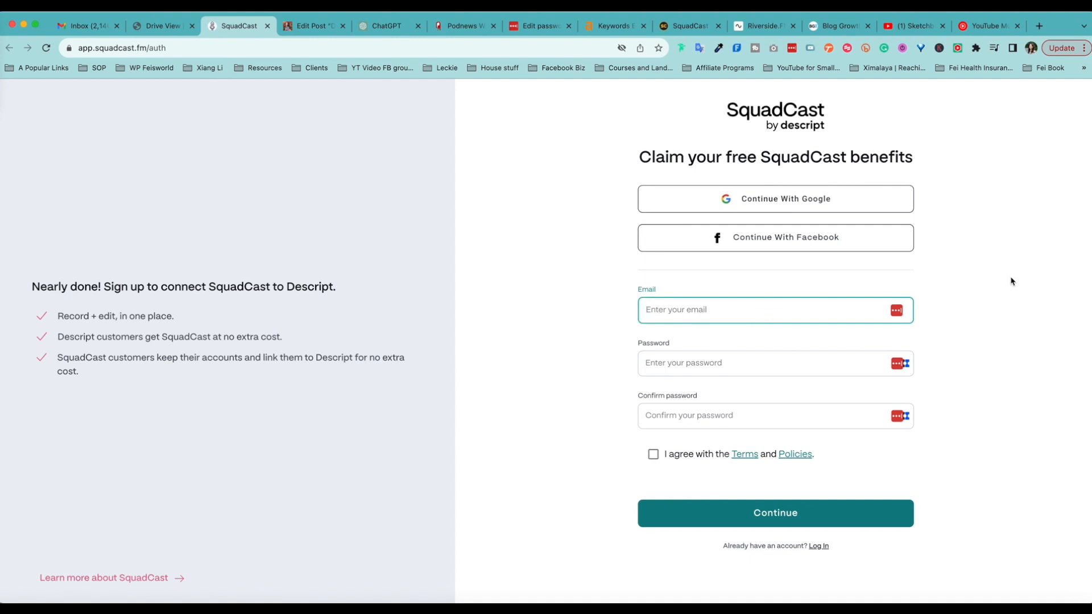
mouse_move(943, 284)
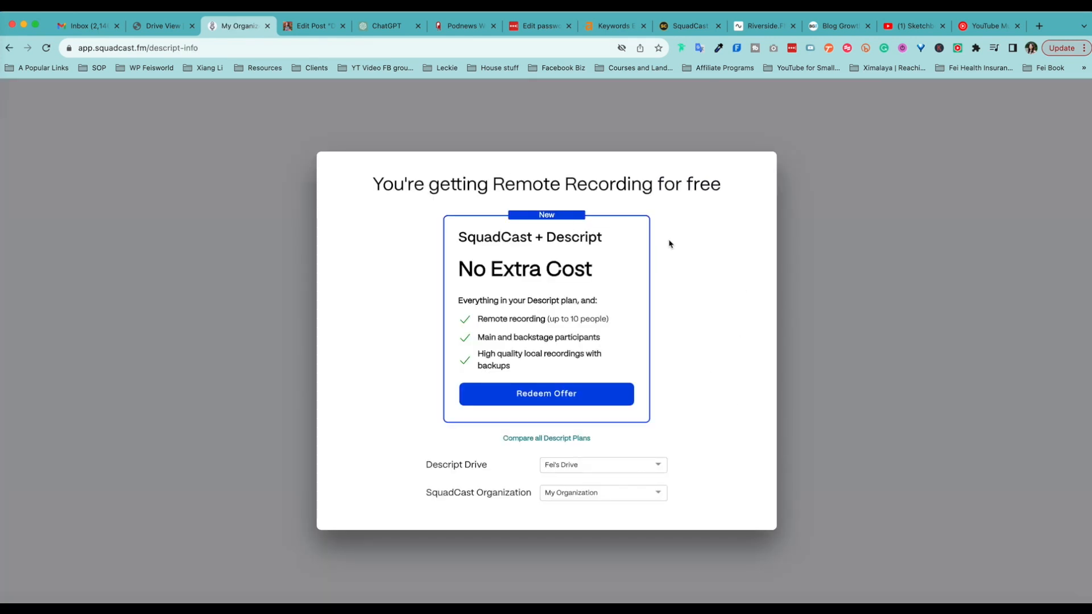
mouse_move(566, 403)
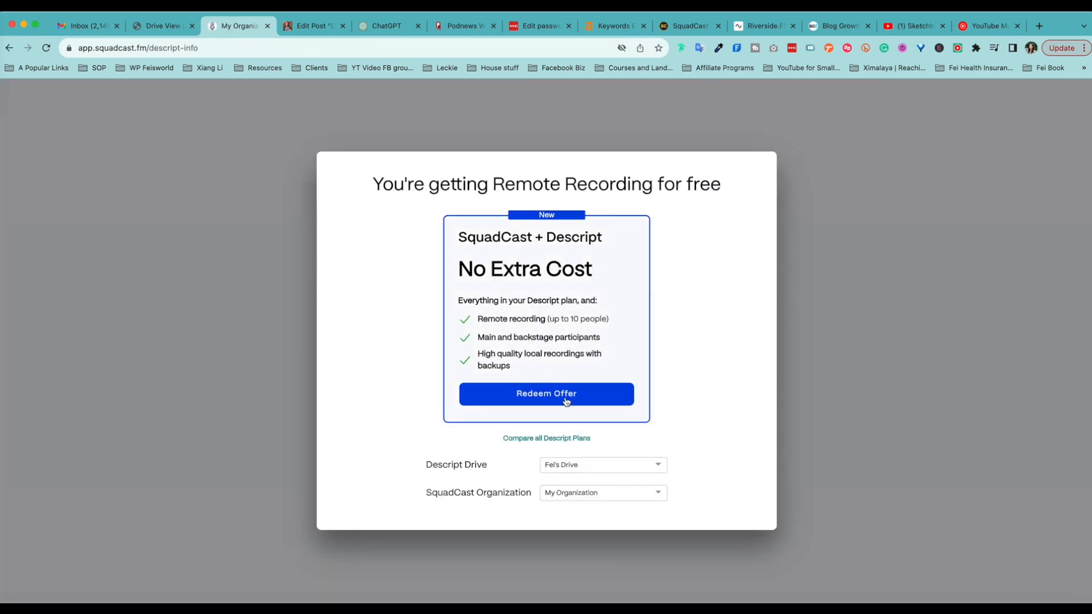
mouse_move(654, 509)
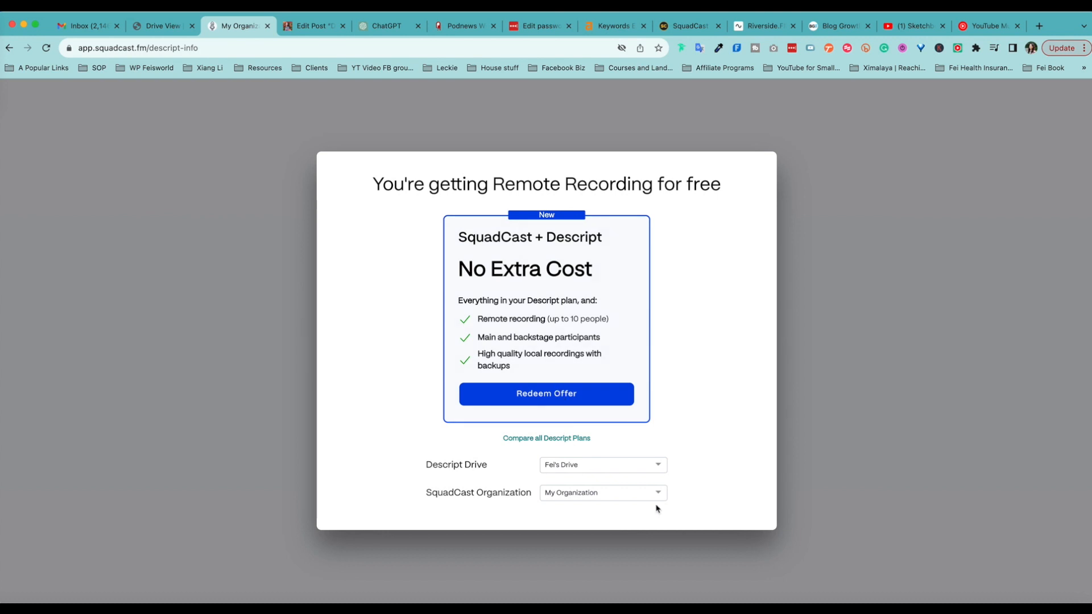
mouse_move(624, 480)
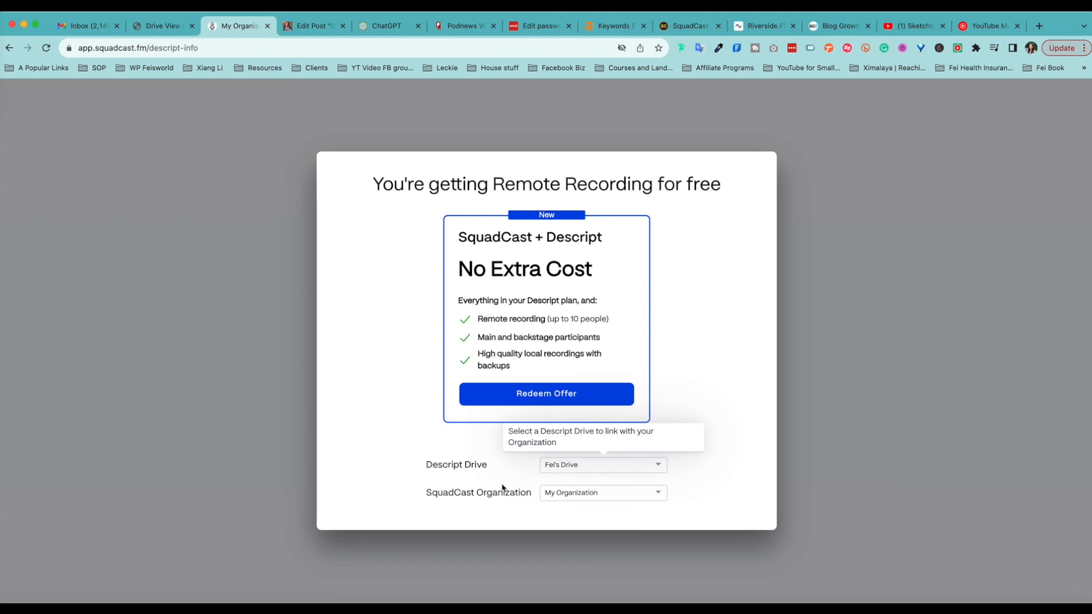
- Redeem the free Remote Recording offer for Fei's Drive under My Organization
left_click(546, 393)
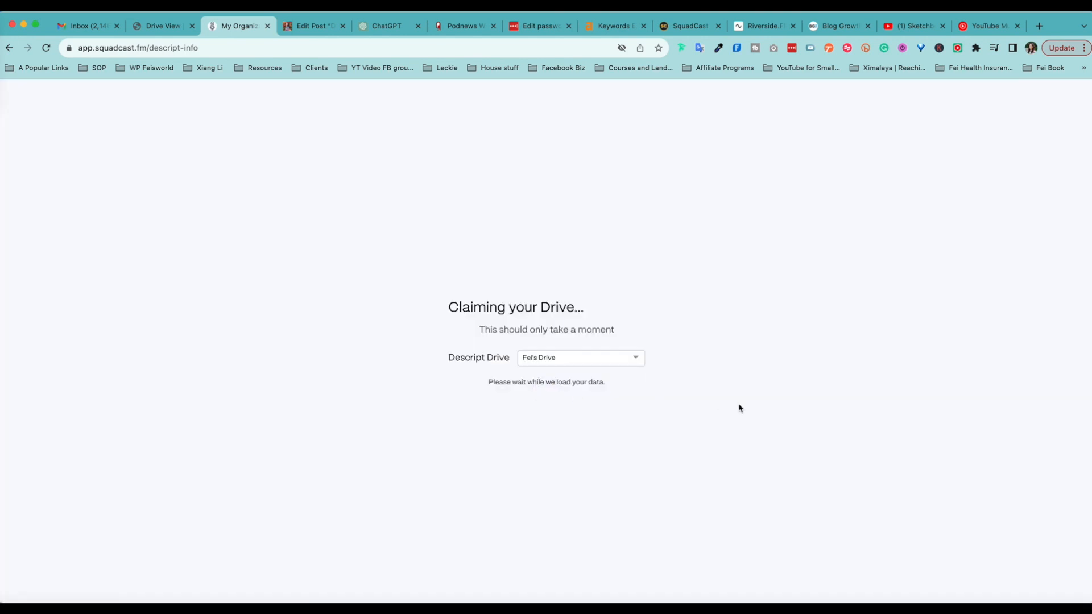
mouse_move(733, 406)
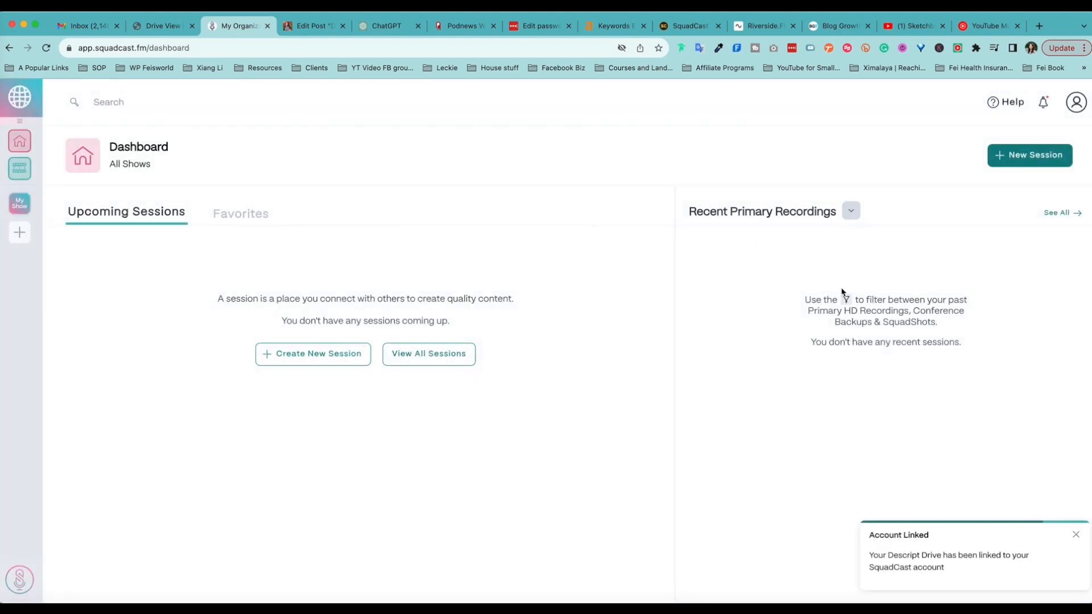
mouse_move(296, 475)
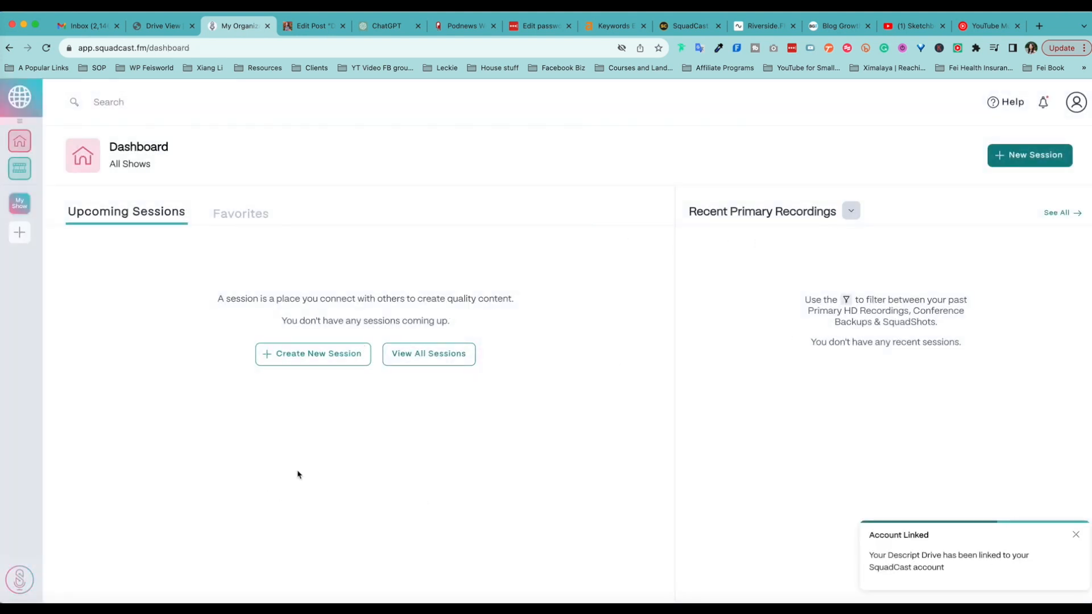
mouse_move(510, 377)
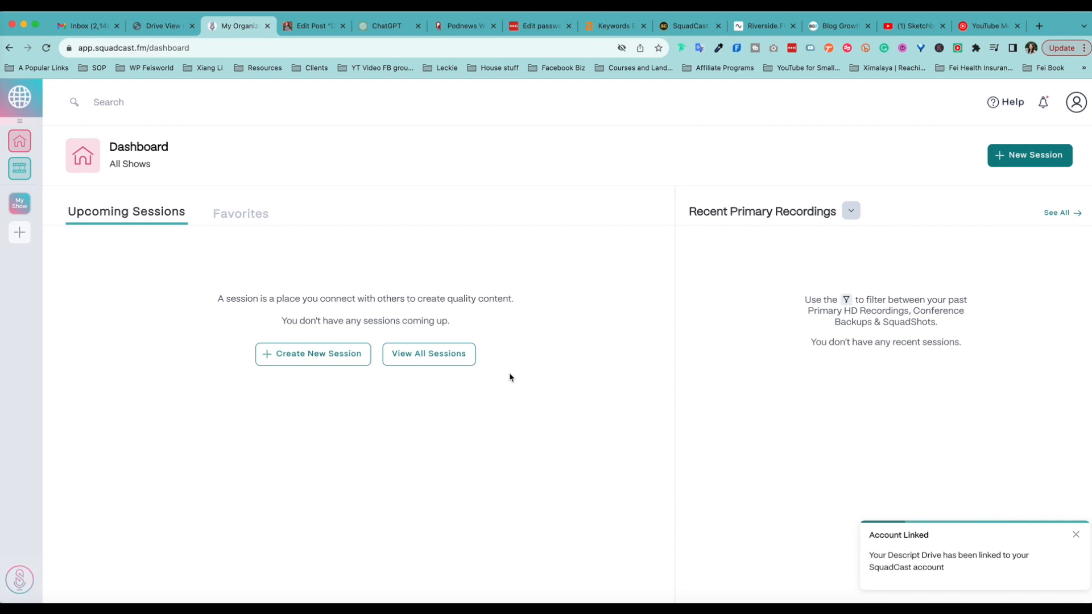
mouse_move(428, 361)
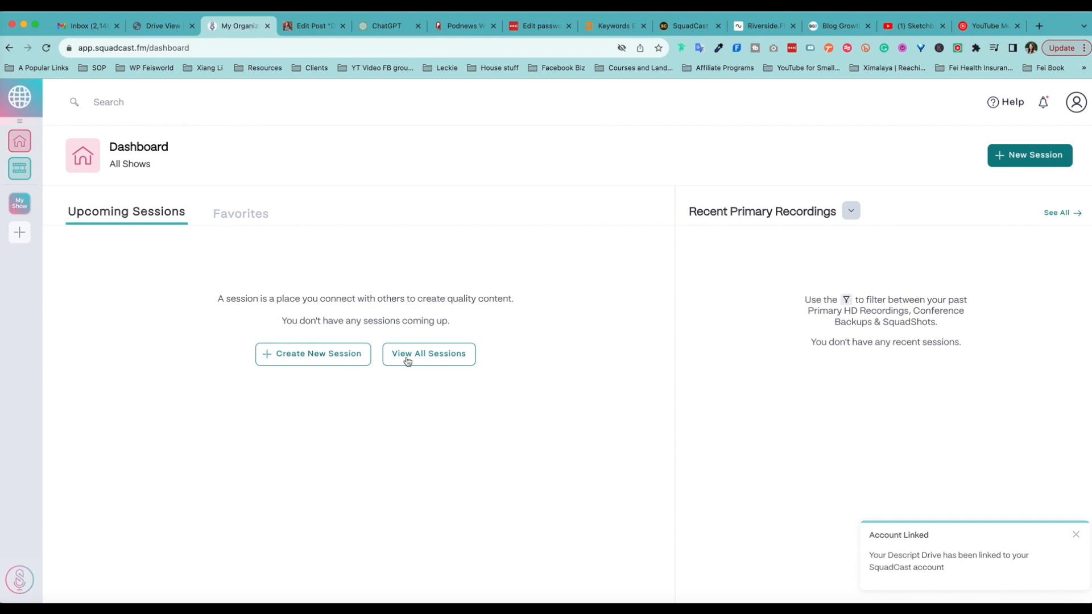
- Create a new session and choose Start Session Now
left_click(312, 353)
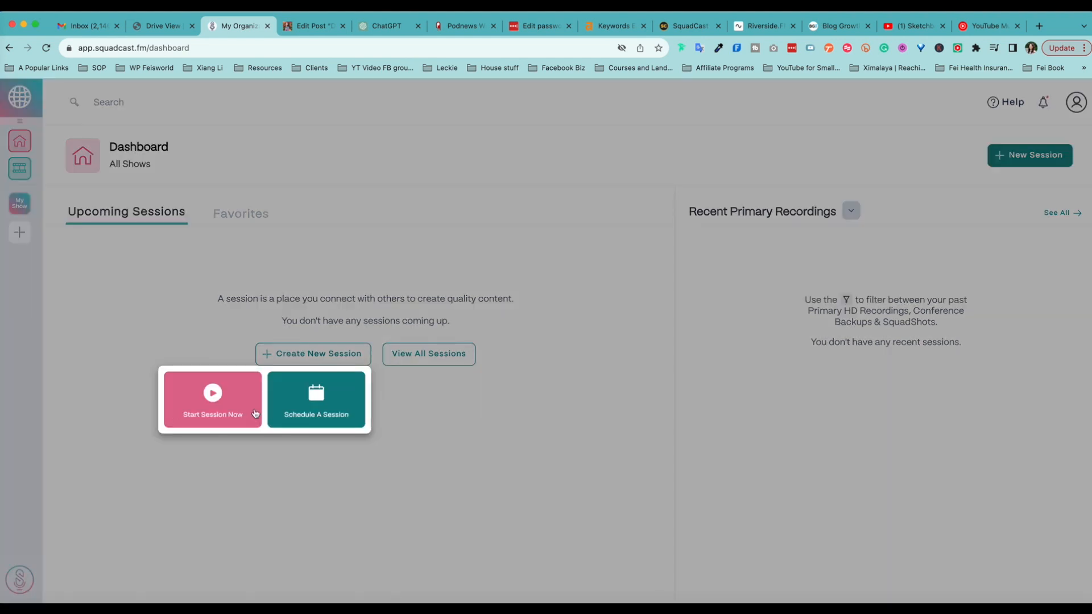
left_click(213, 399)
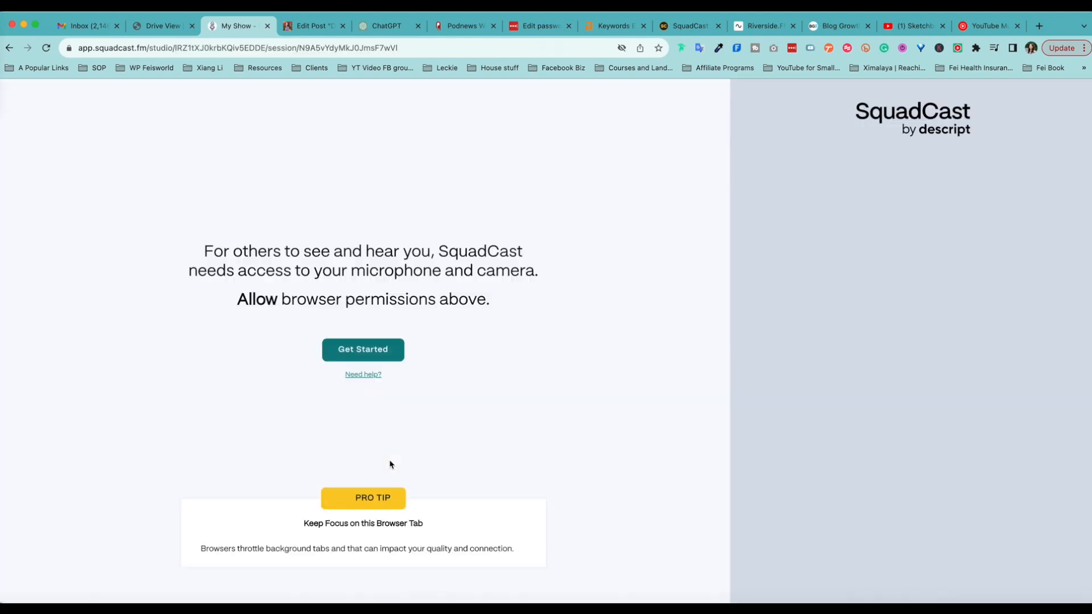
- Grant the browser camera and microphone access and continue into the Green Room
left_click(361, 349)
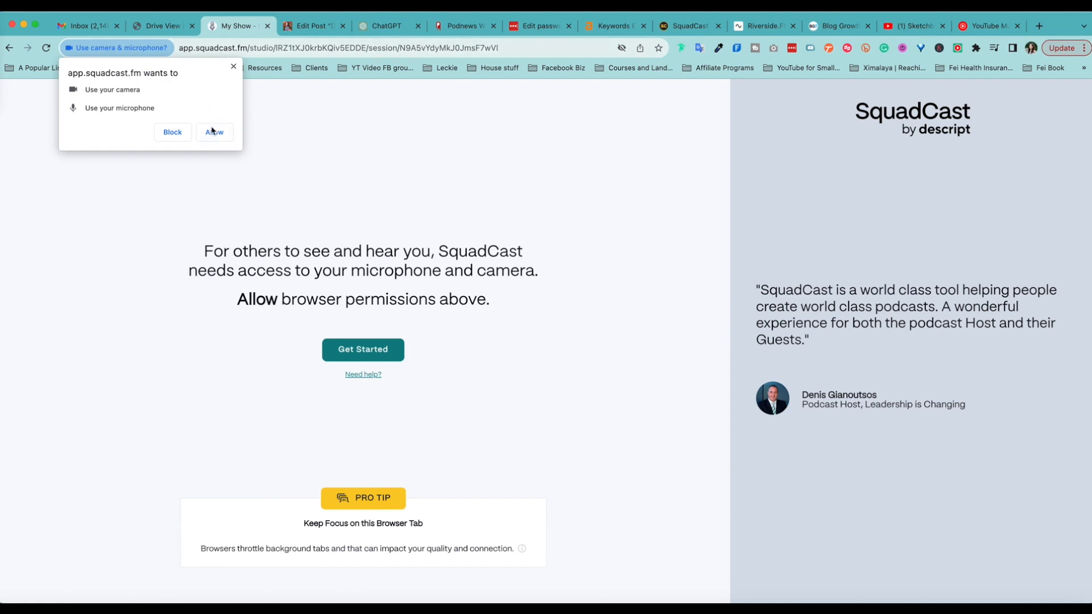
left_click(214, 132)
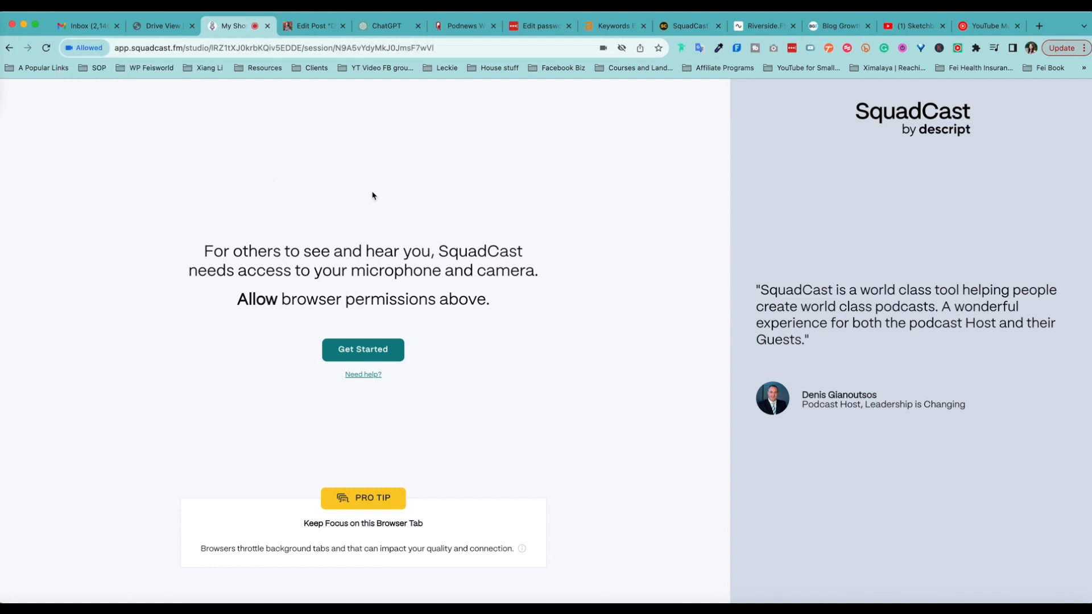
left_click(363, 349)
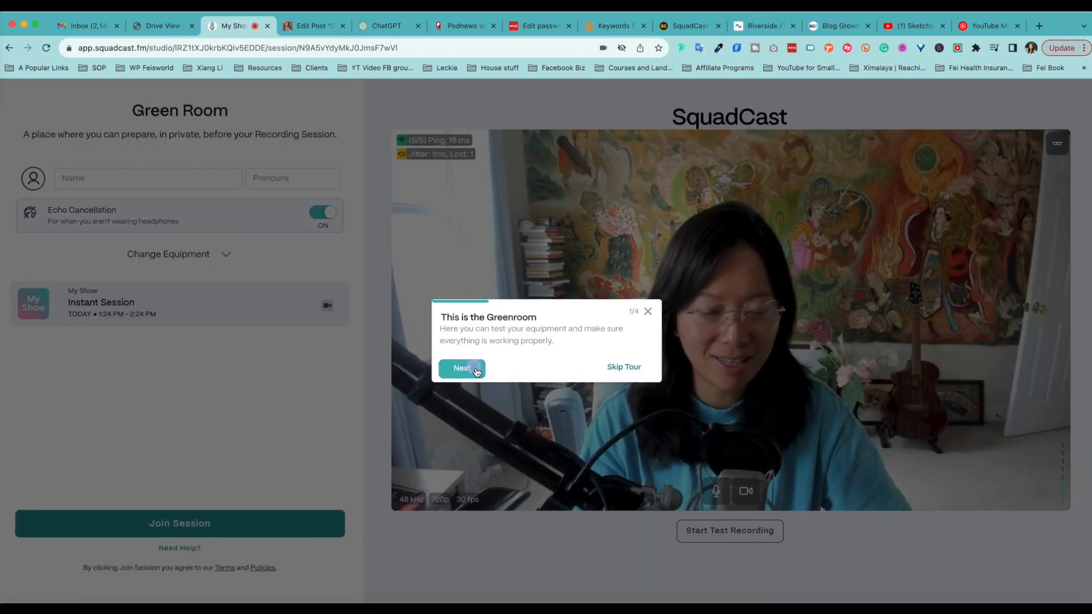
- Advance through the Green Room tour tips and finish the tour
left_click(462, 367)
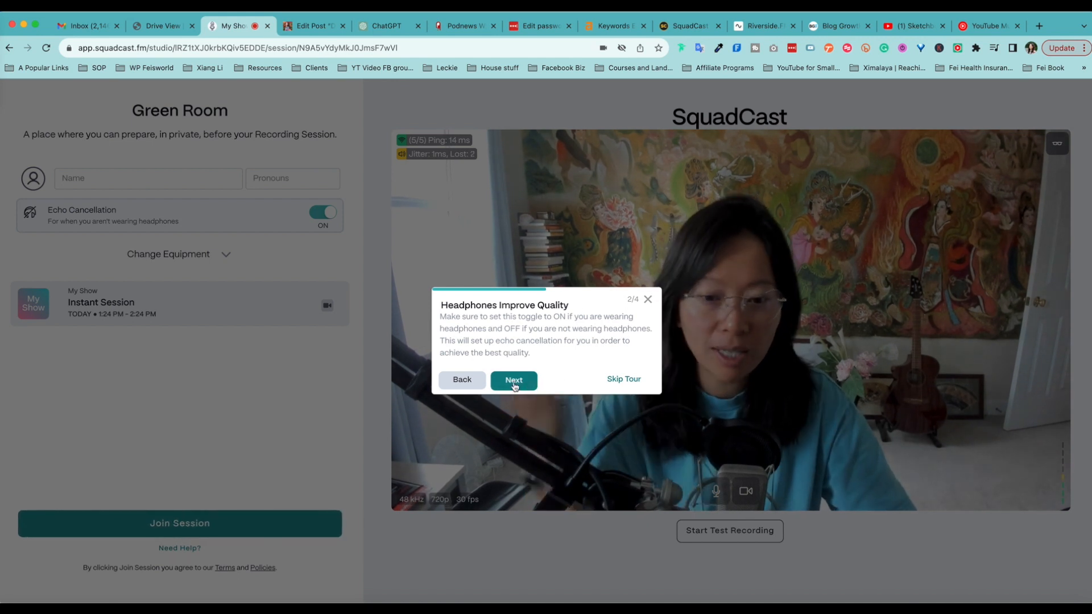
left_click(514, 379)
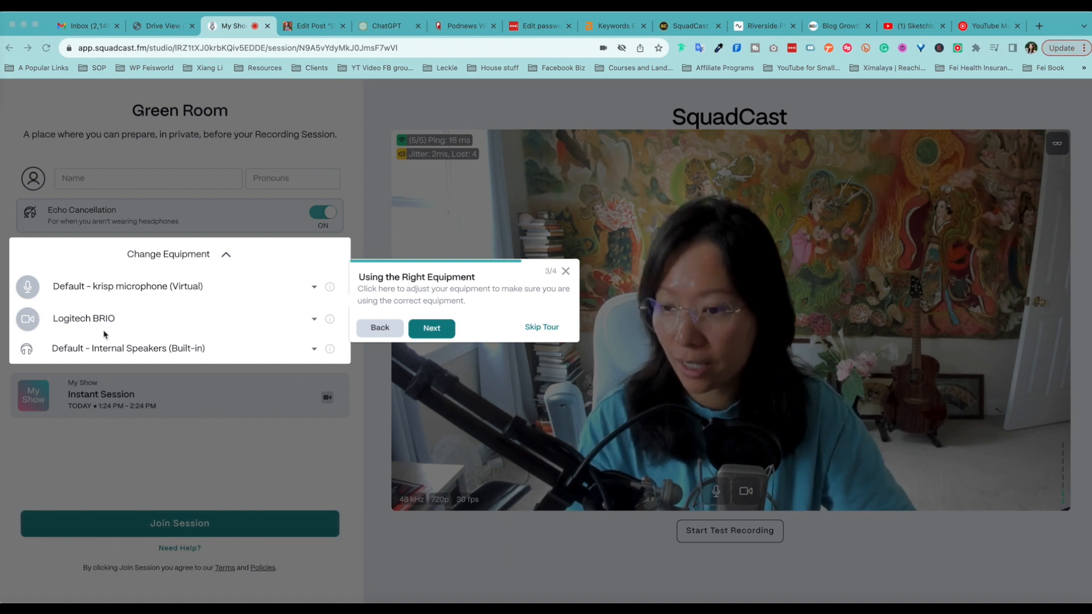
left_click(430, 328)
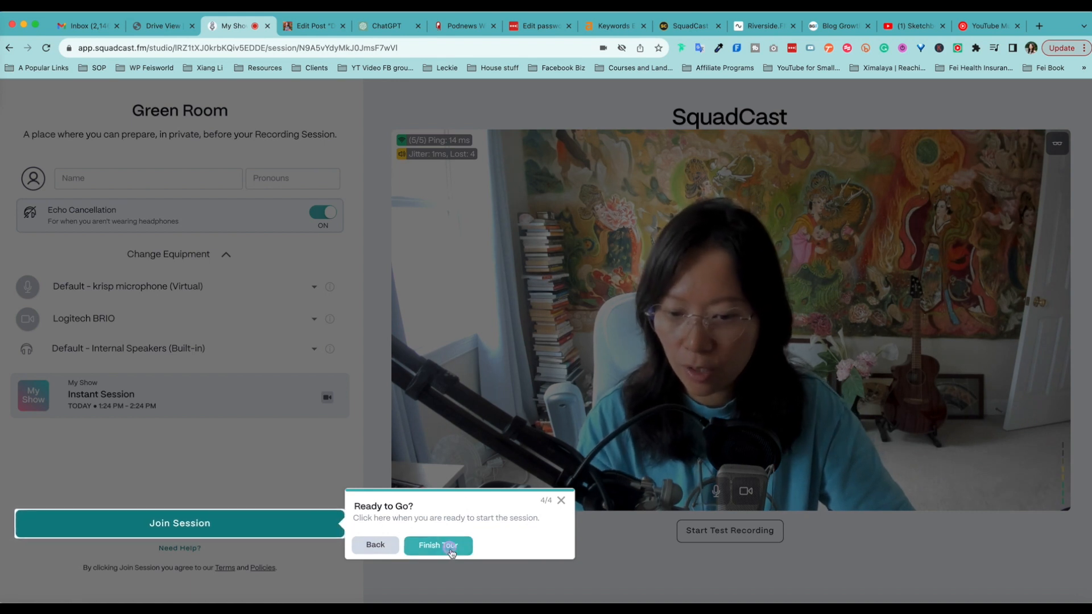
left_click(437, 545)
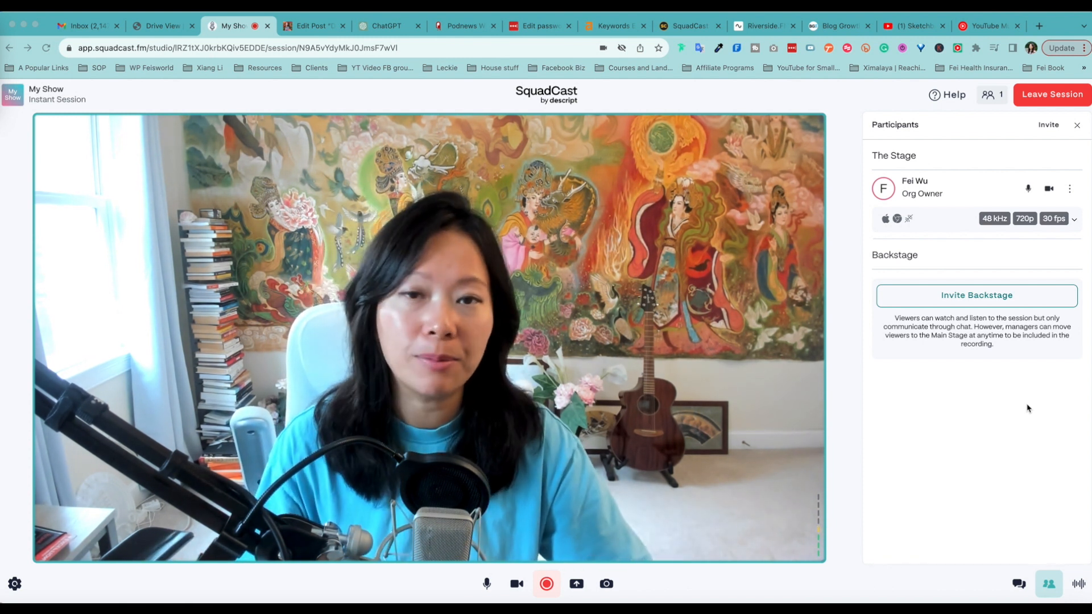
mouse_move(894, 476)
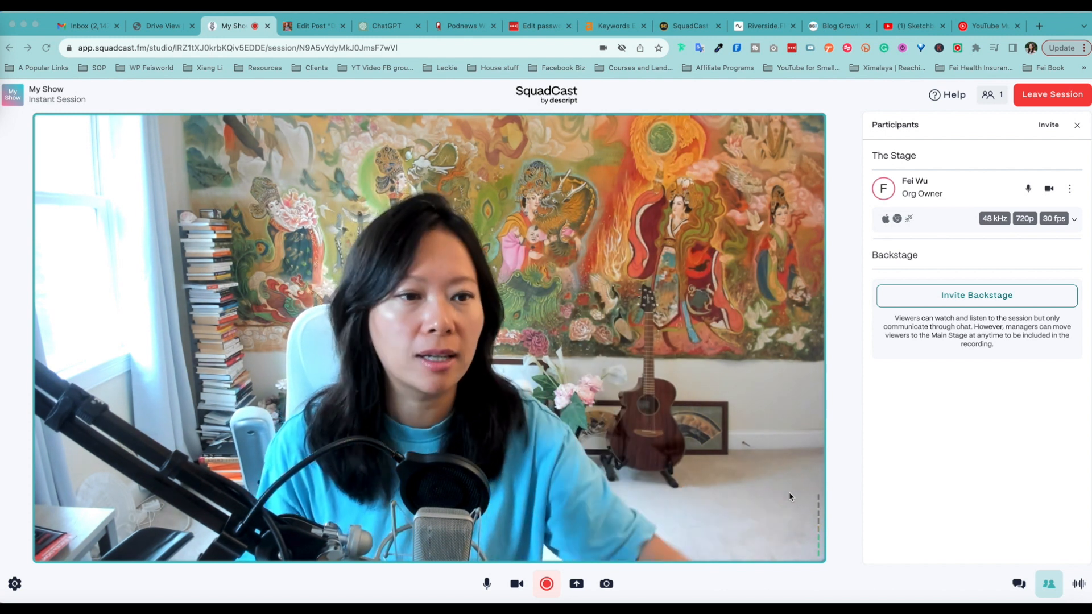
mouse_move(936, 160)
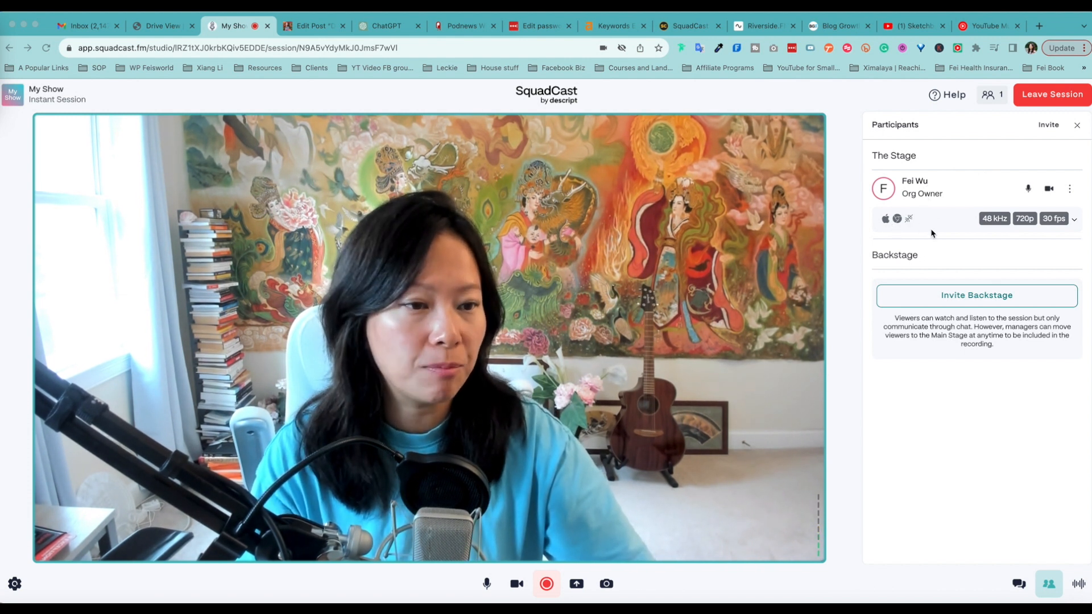
mouse_move(897, 218)
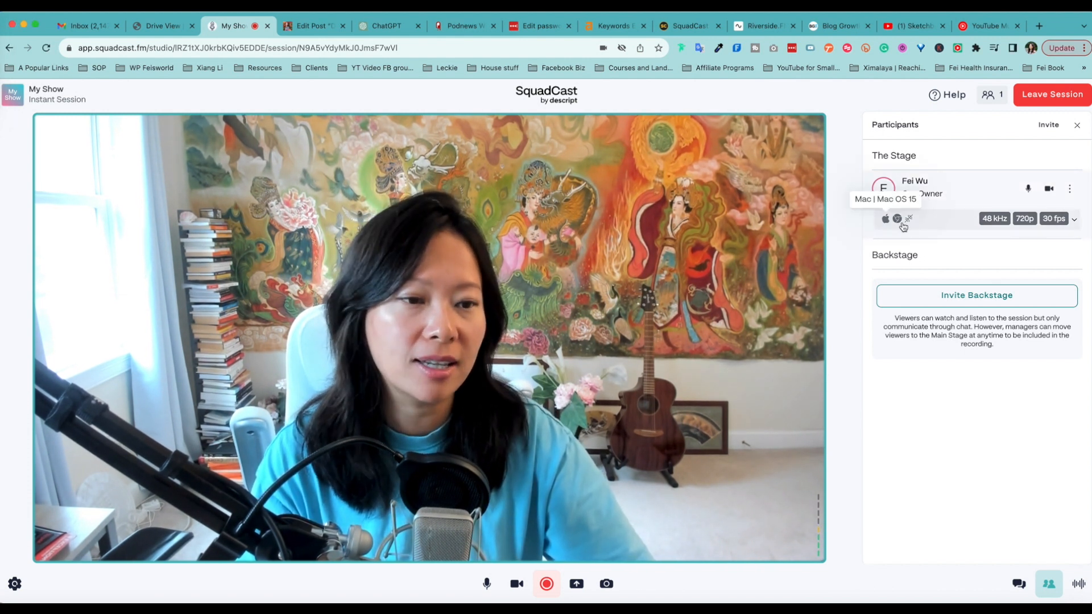
mouse_move(897, 218)
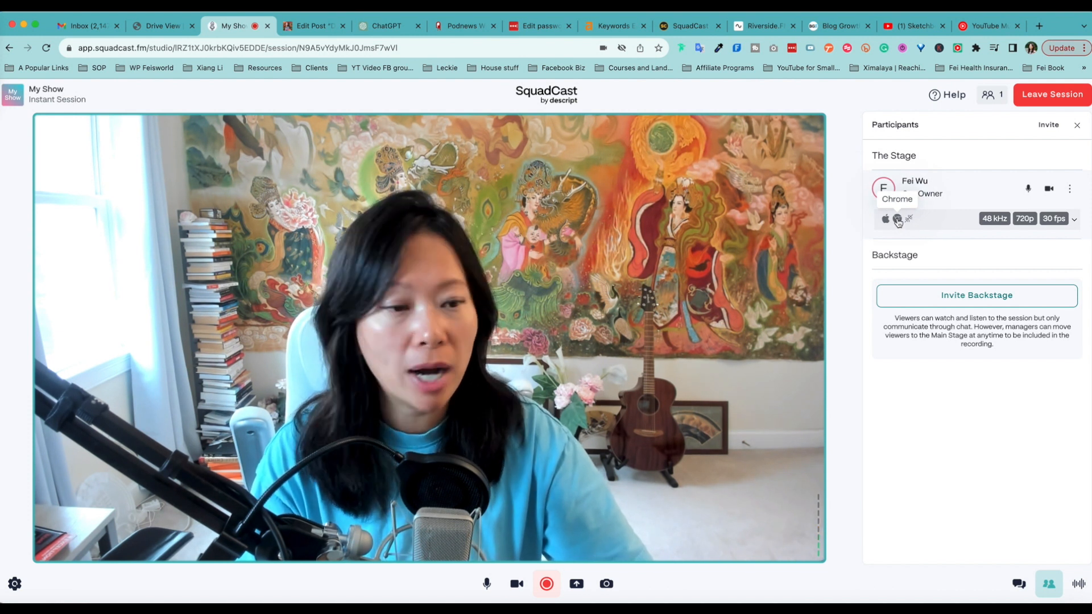
mouse_move(908, 220)
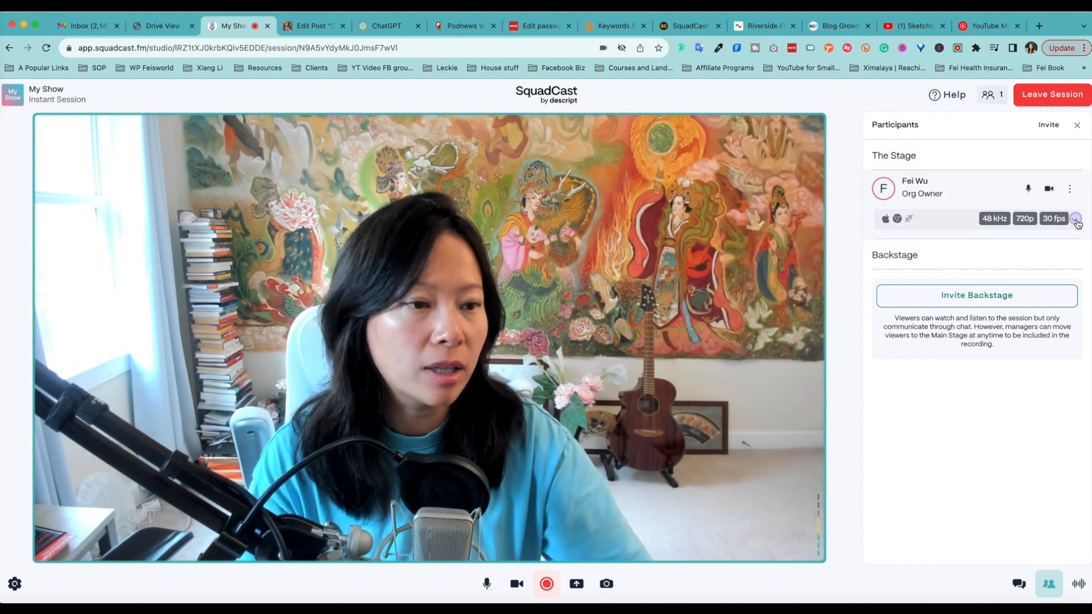
- Expand the host's device details in the Participants panel
left_click(1076, 219)
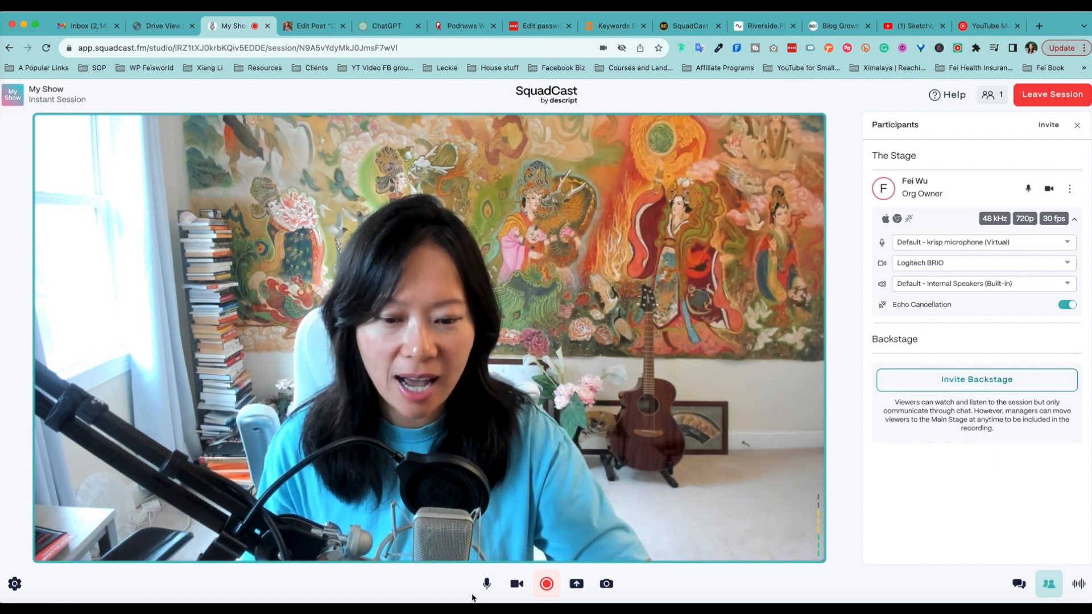
mouse_move(814, 578)
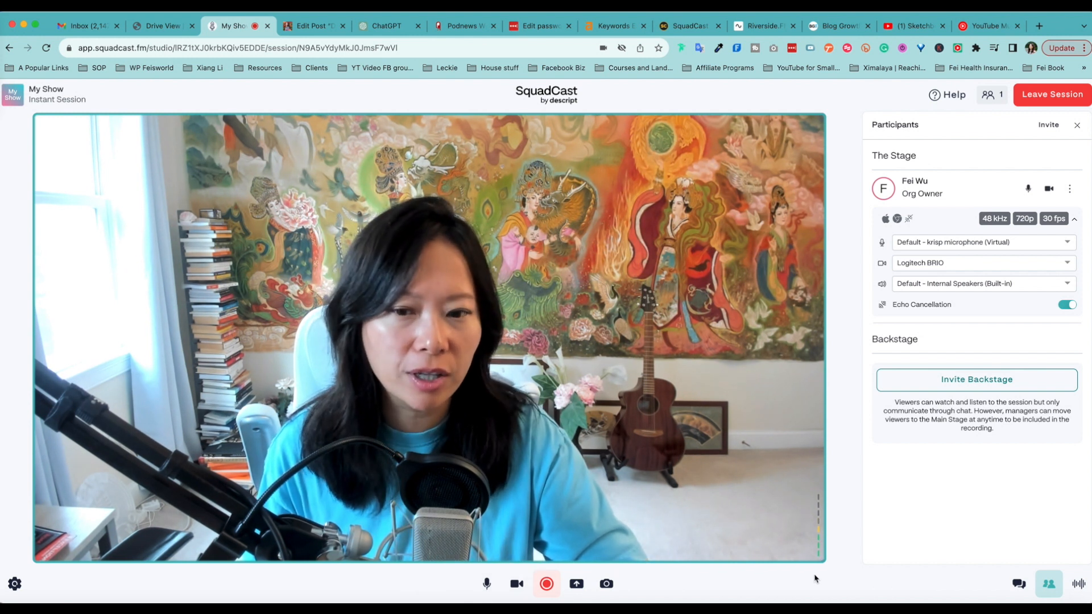
- Move to the record button in the session's bottom toolbar
left_click(546, 584)
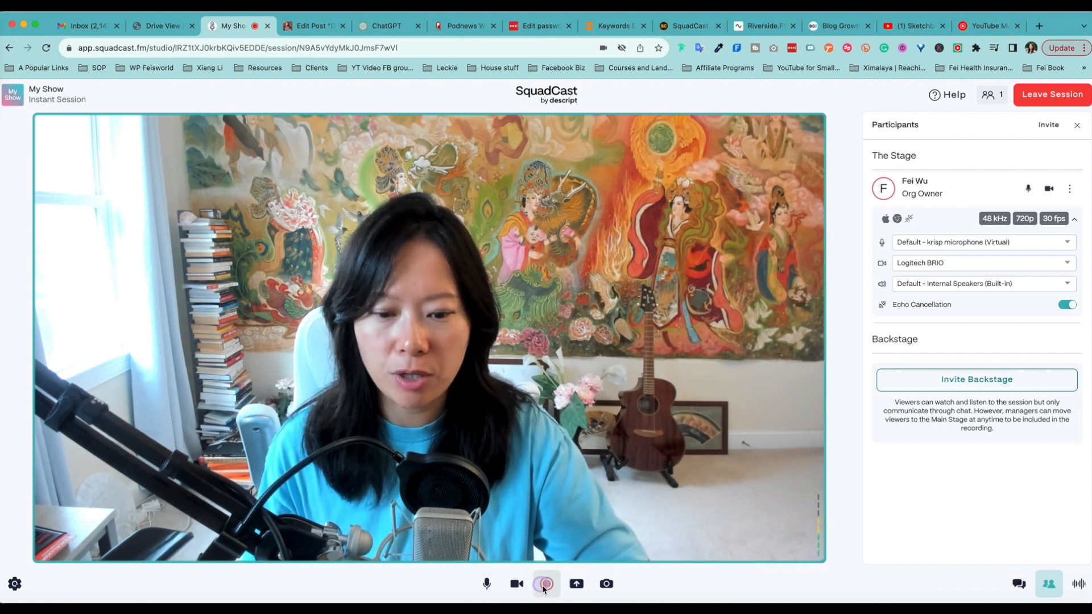
- Record a take of about 30 seconds and stop the recording
left_click(545, 583)
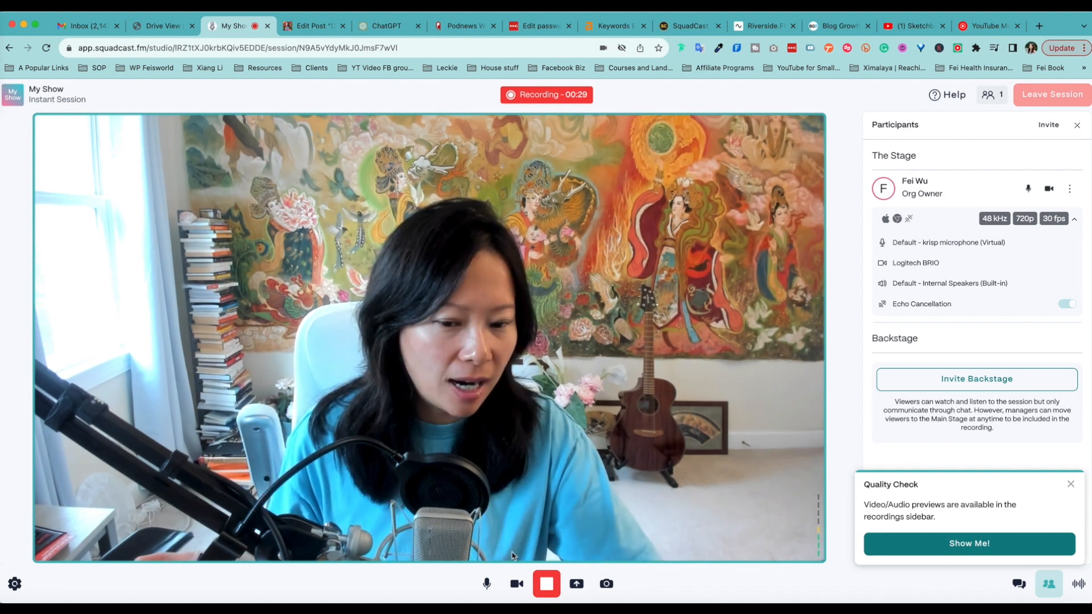
left_click(1071, 485)
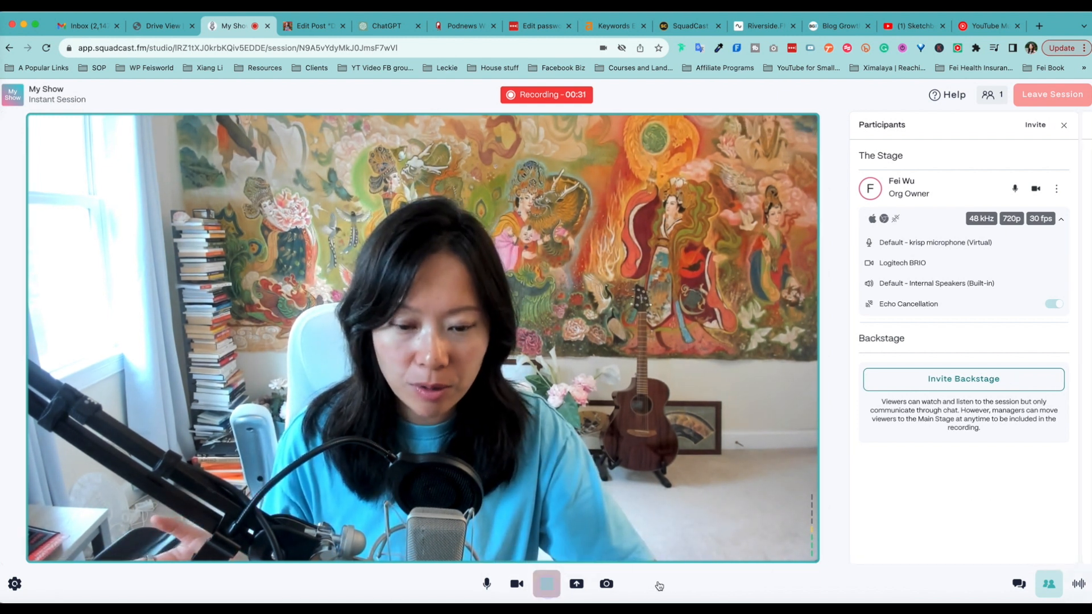
- Send Take 1 from Local Recordings to Descript and create a project with the mp4 file
left_click(546, 583)
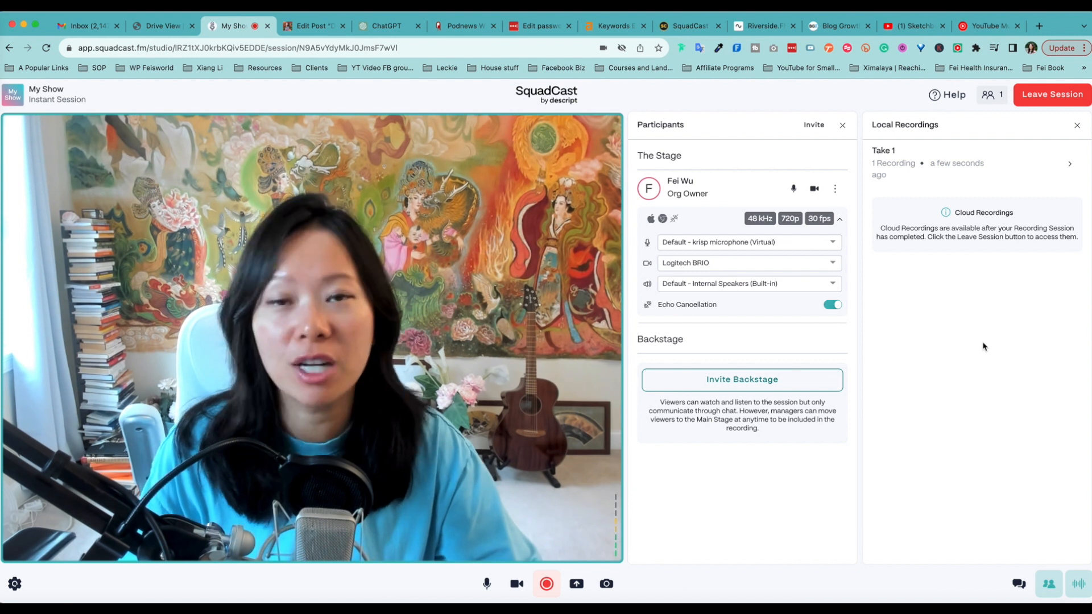
mouse_move(1022, 162)
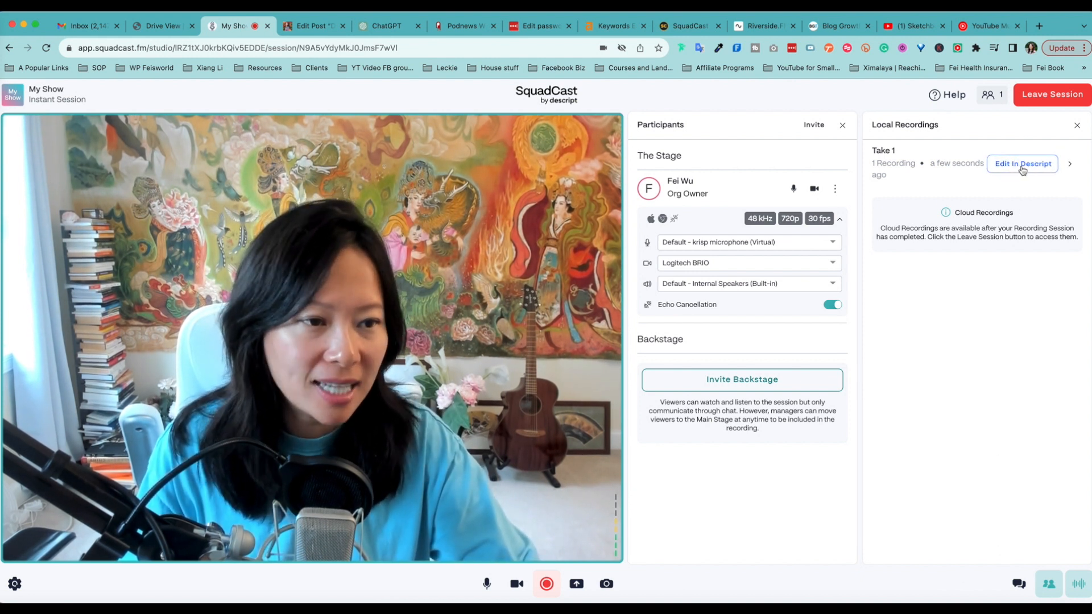
left_click(1022, 164)
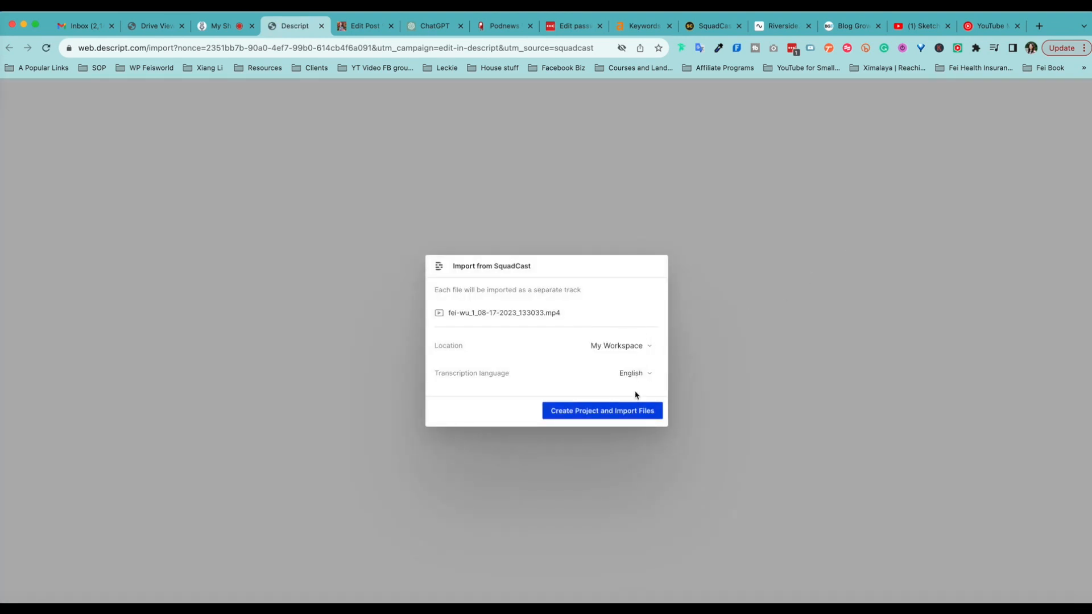
left_click(600, 410)
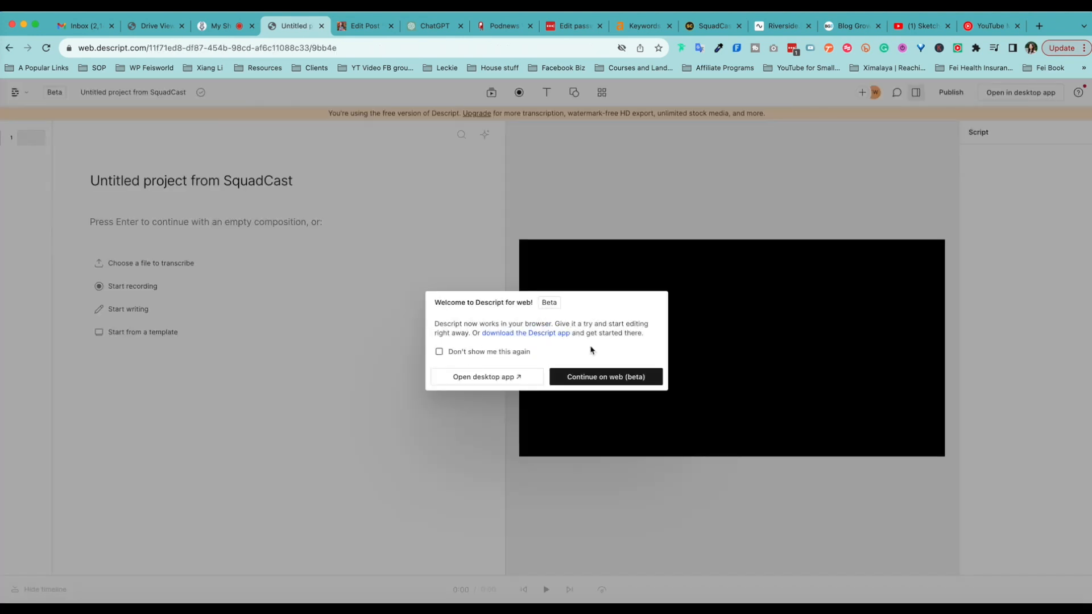
- Continue in Descript's web version so the imported SquadCast recording loads
left_click(605, 376)
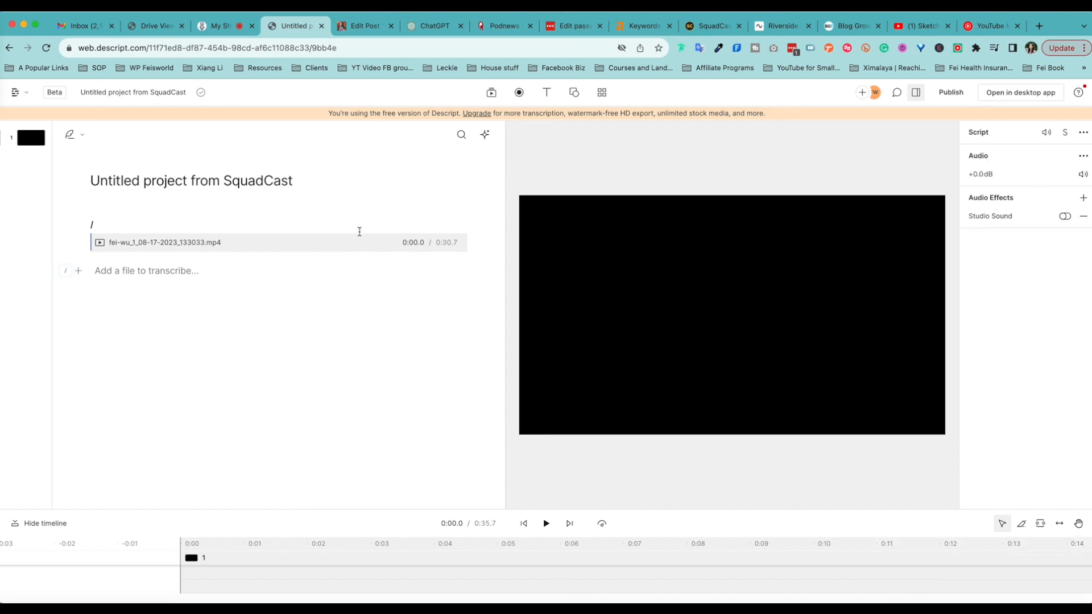
mouse_move(470, 250)
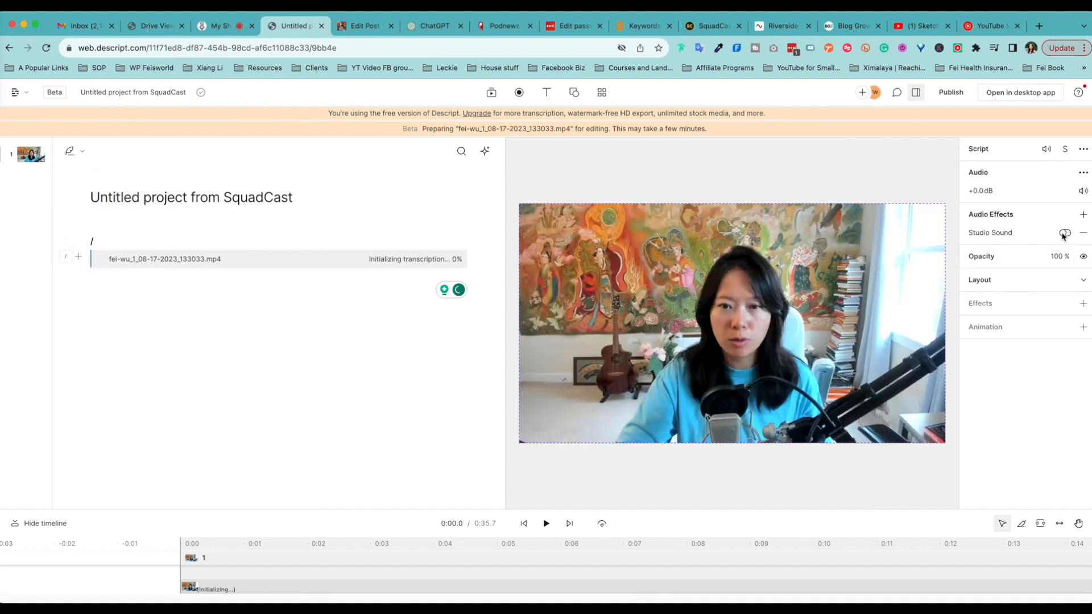
- Turn Studio Sound on for the SquadCast clip in the Audio Effects panel
left_click(1063, 232)
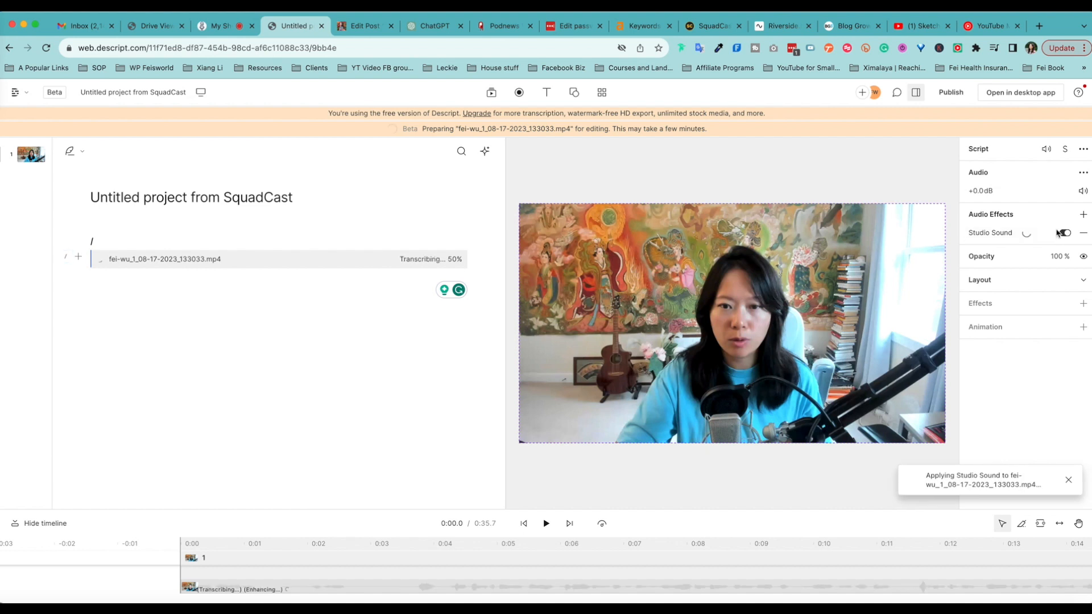
left_click(1065, 232)
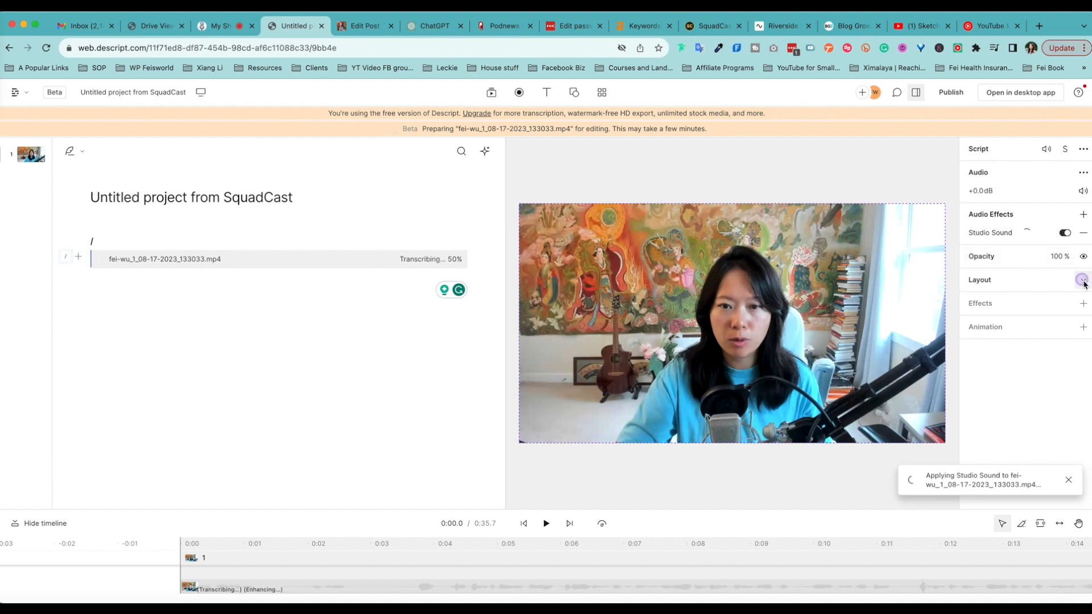
left_click(1084, 280)
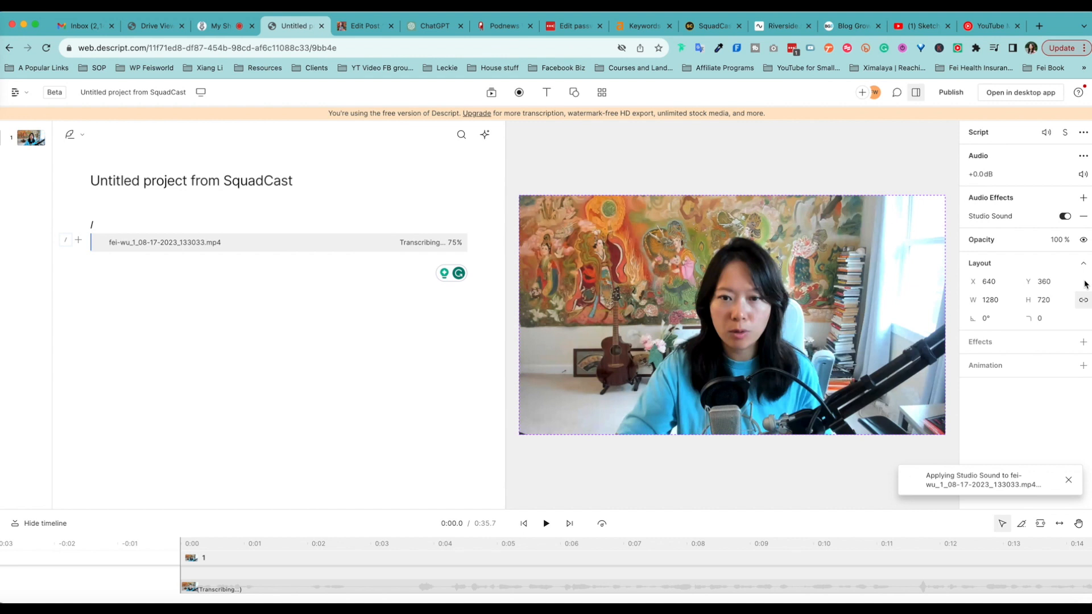
left_click(1084, 202)
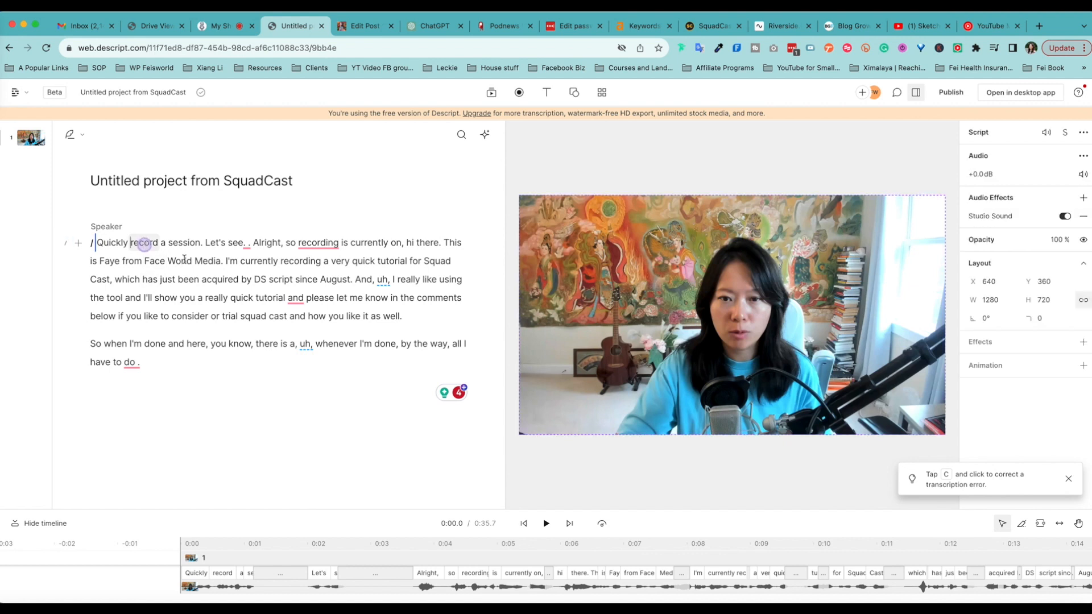
- Preview the cleaned clip briefly, then return to the SquadCast session page
left_click(545, 523)
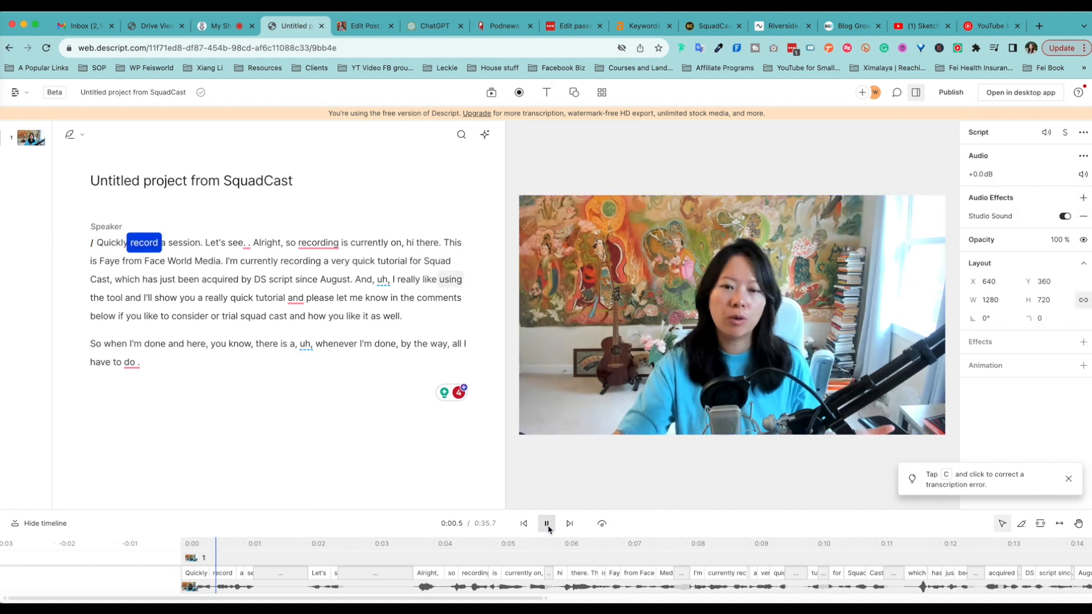
left_click(546, 523)
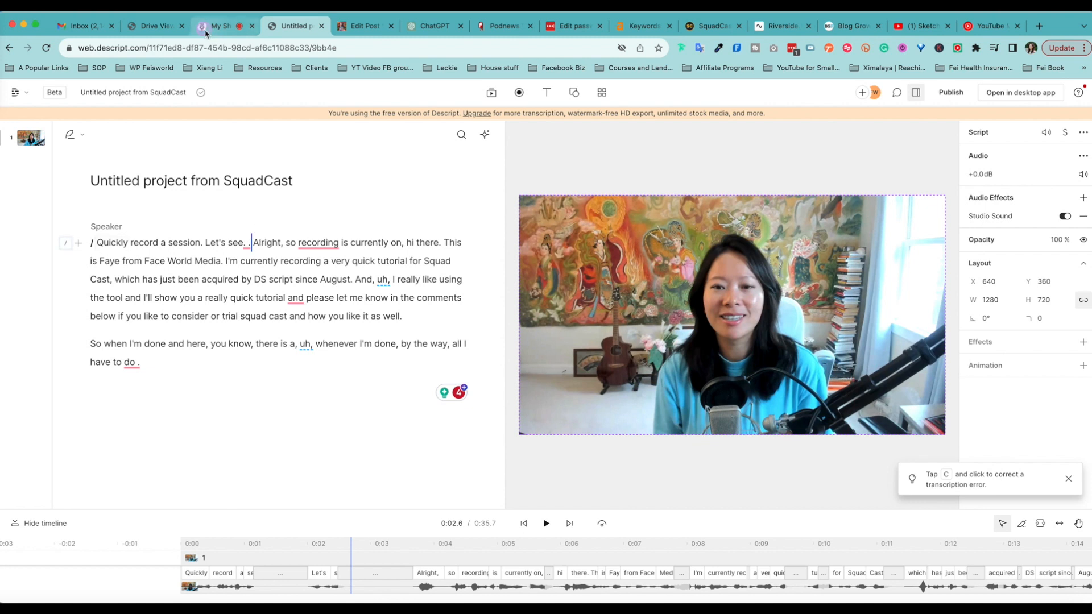
left_click(222, 26)
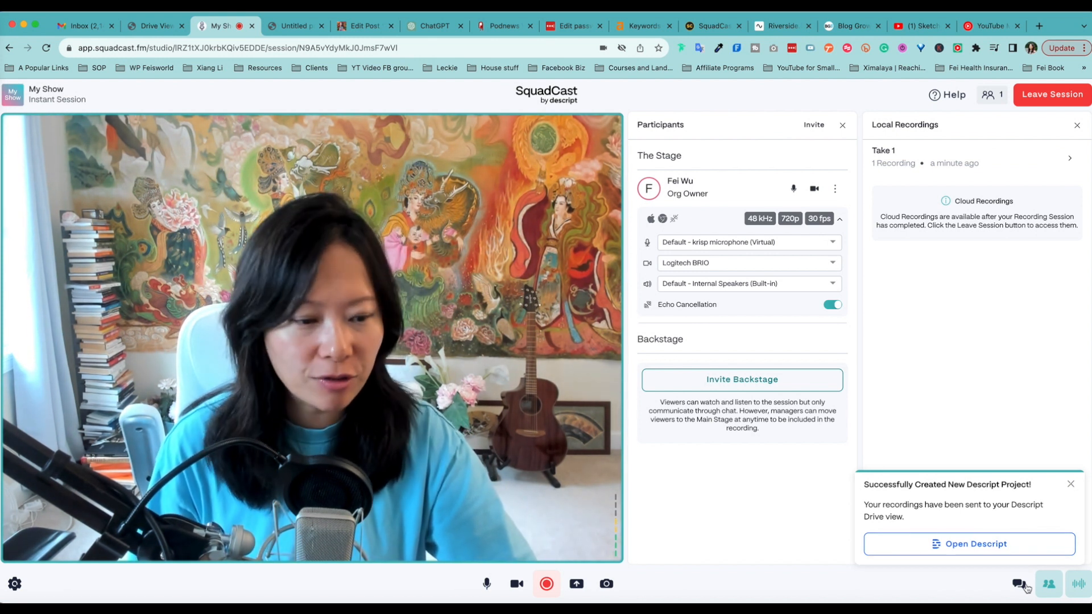
left_click(1017, 583)
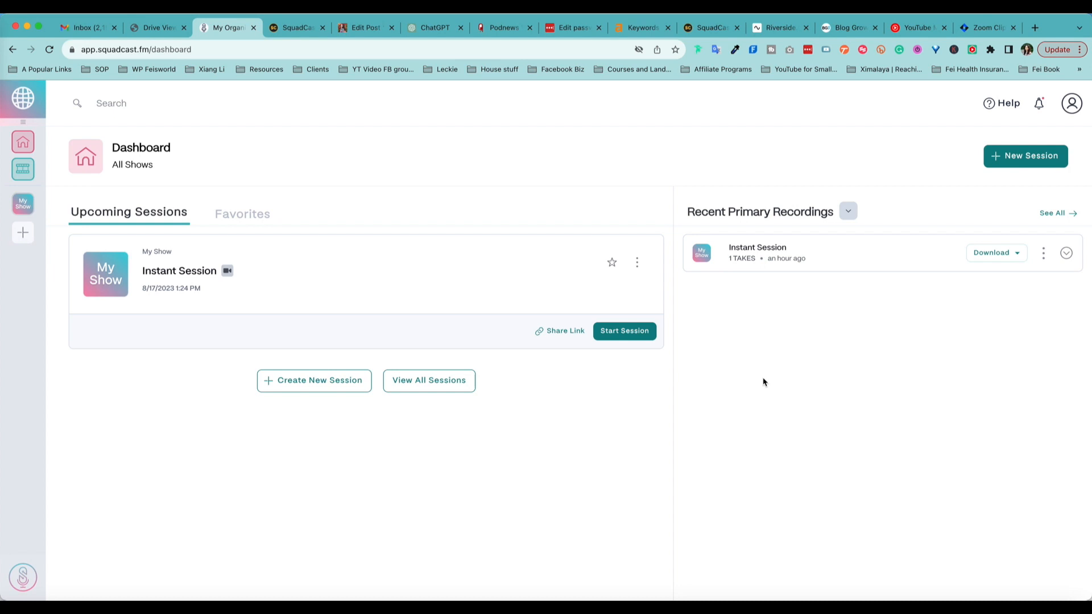
mouse_move(730, 263)
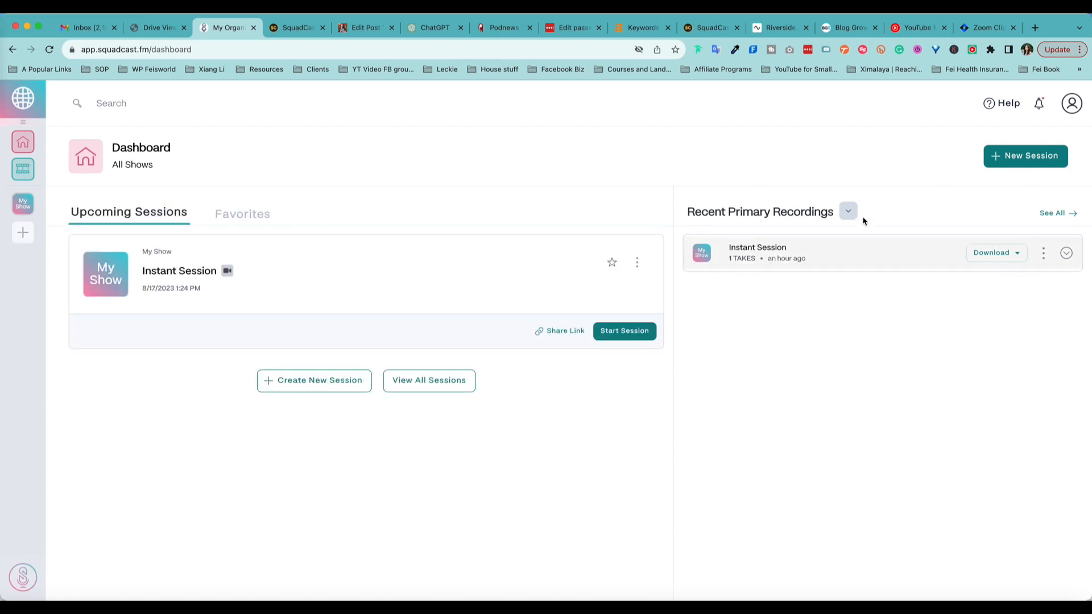
- Download all of Instant Session's recordings from the SquadCast dashboard
left_click(992, 253)
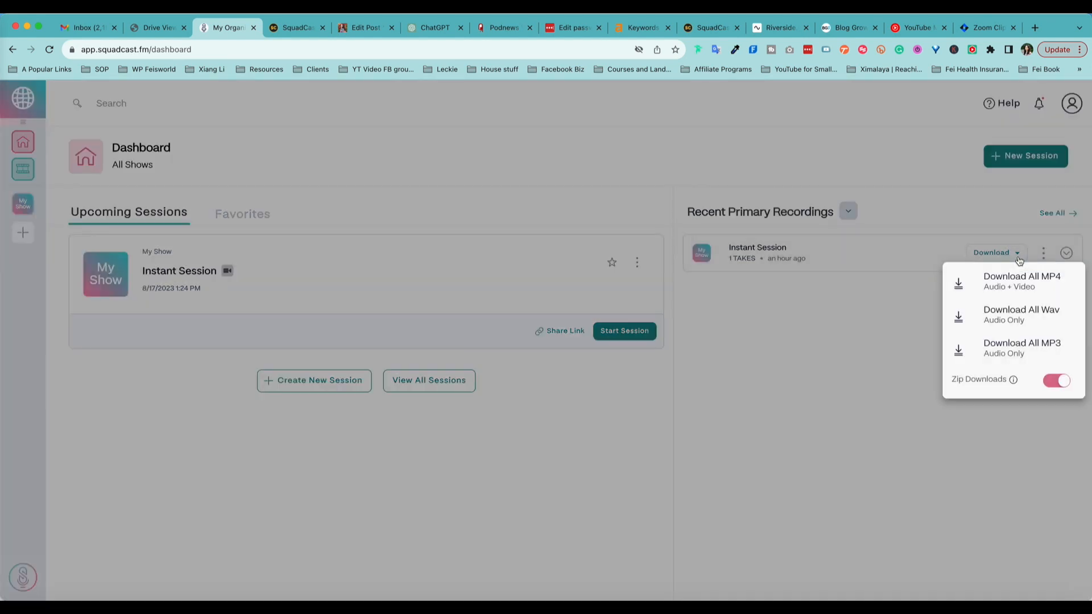
mouse_move(1024, 310)
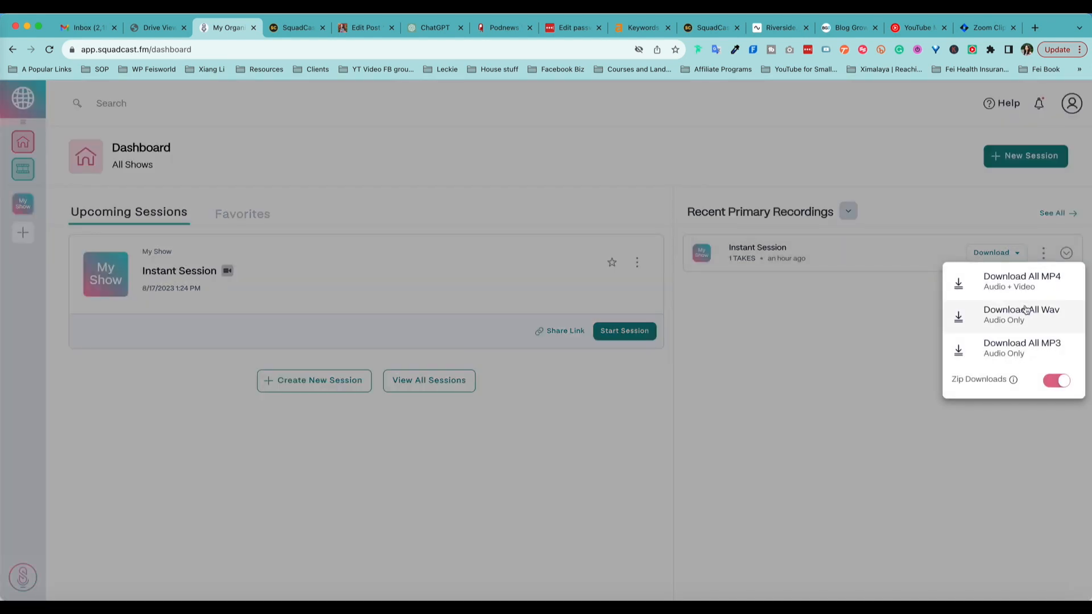
mouse_move(1075, 292)
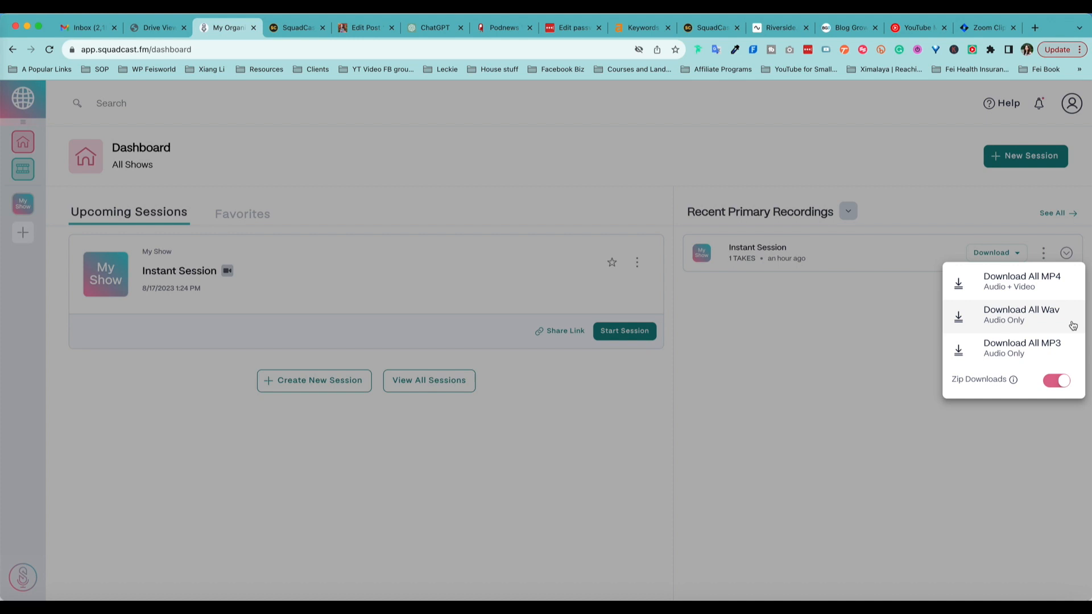
mouse_move(1065, 355)
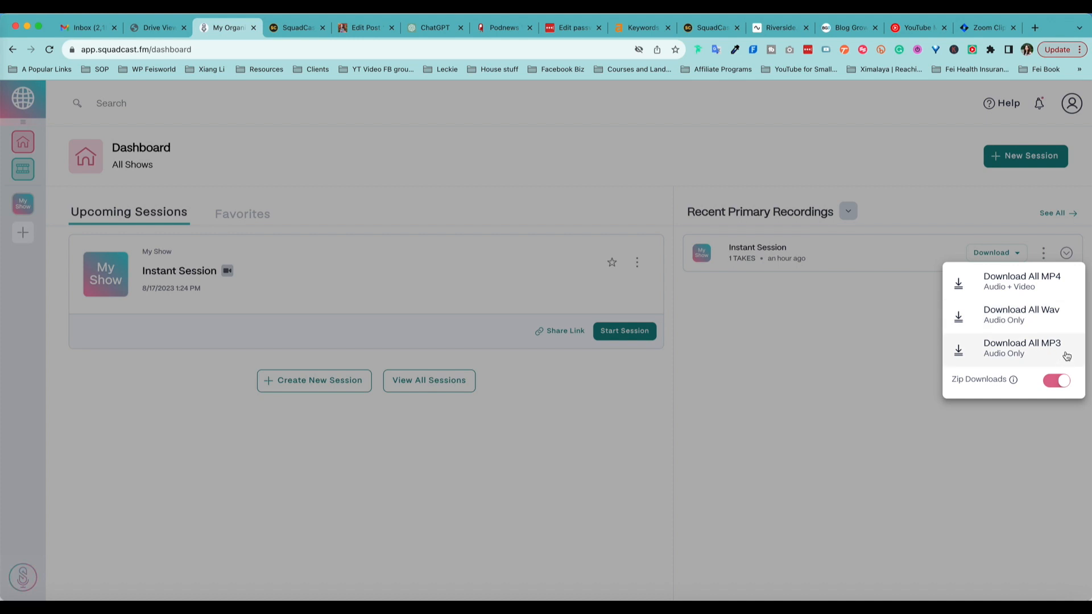
left_click(1021, 281)
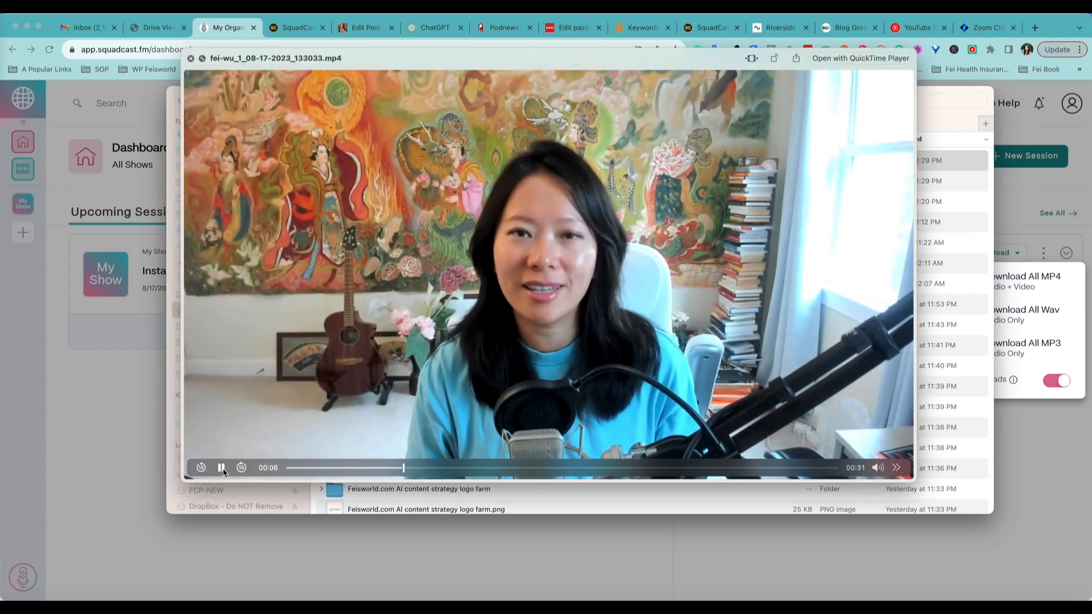
- Pause the Quick Look preview of the downloaded MP4
left_click(222, 468)
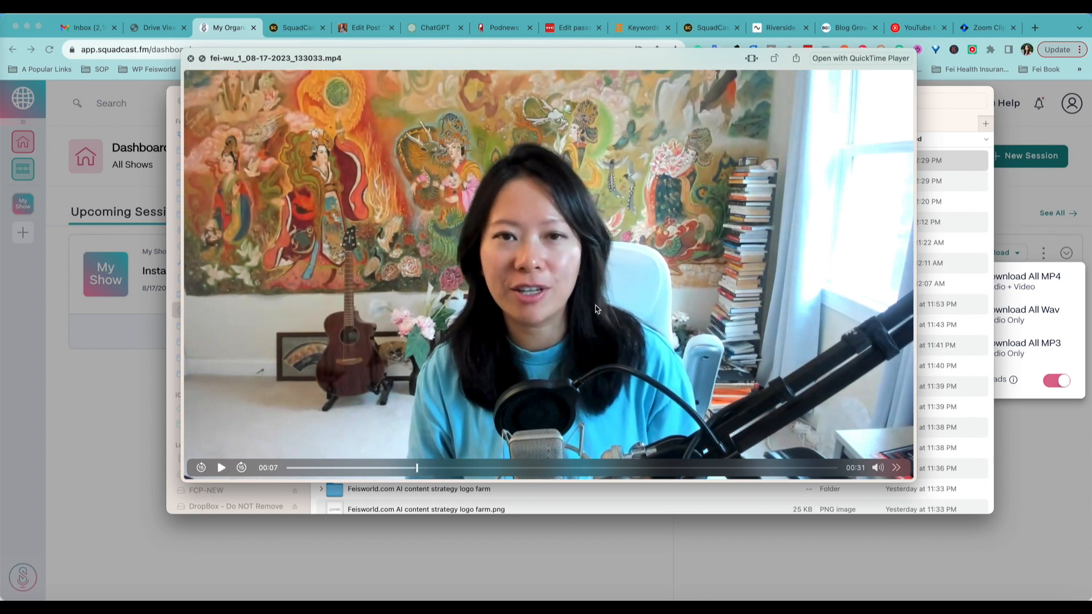
mouse_move(603, 340)
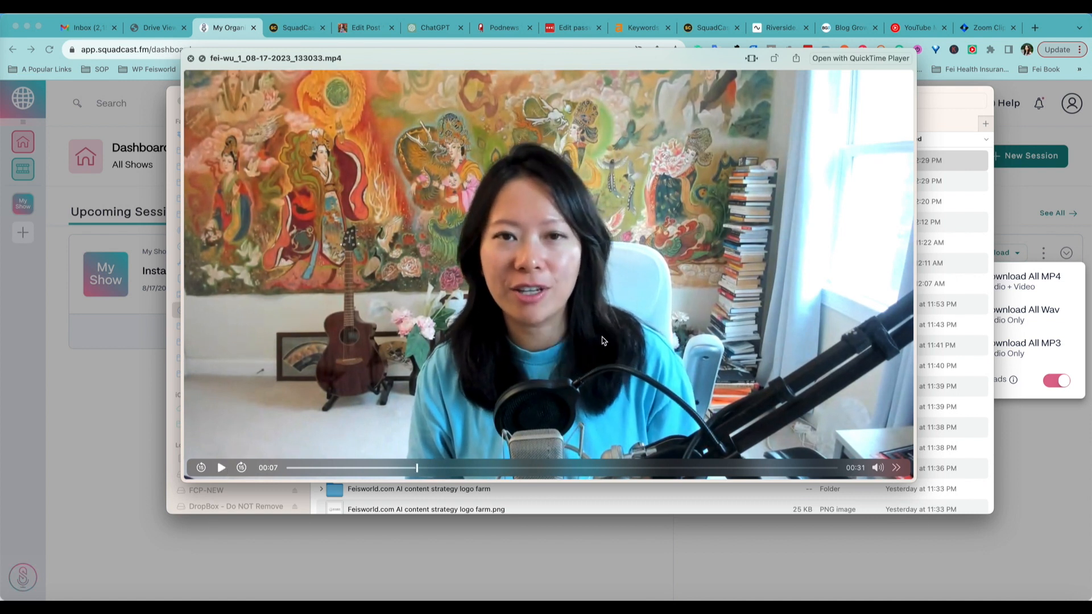
mouse_move(583, 340)
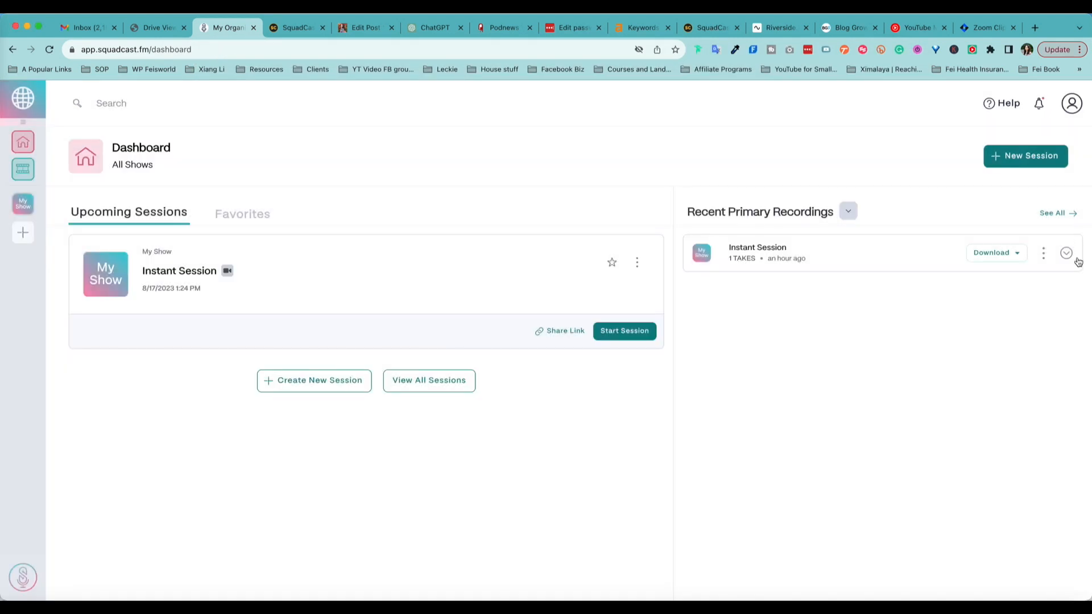
- Expand Instant Session and Take 1, watch the participant's recording inline and show its options
left_click(1065, 252)
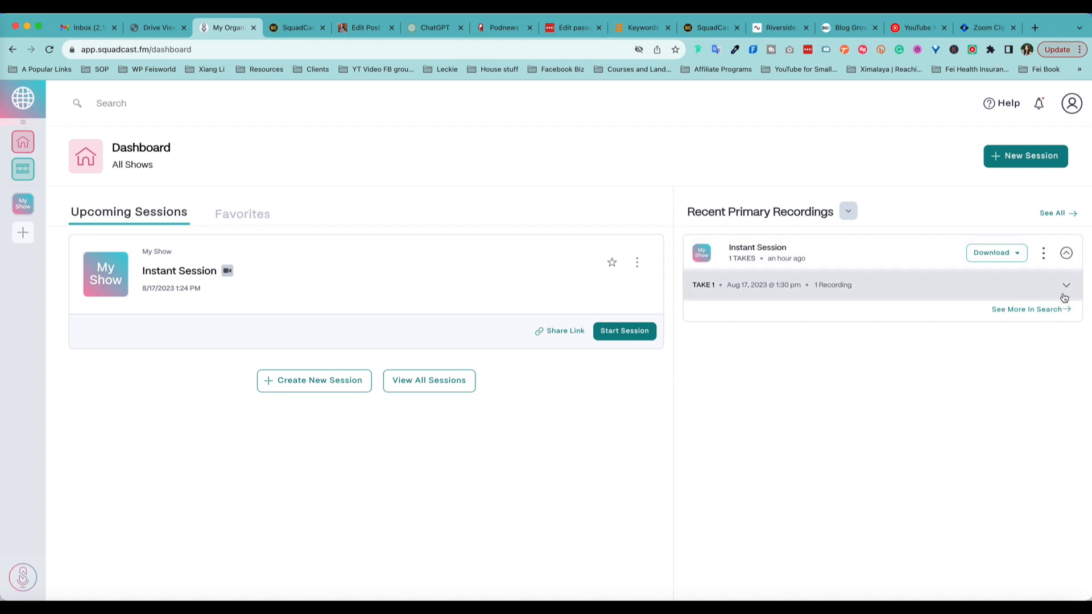
left_click(1066, 284)
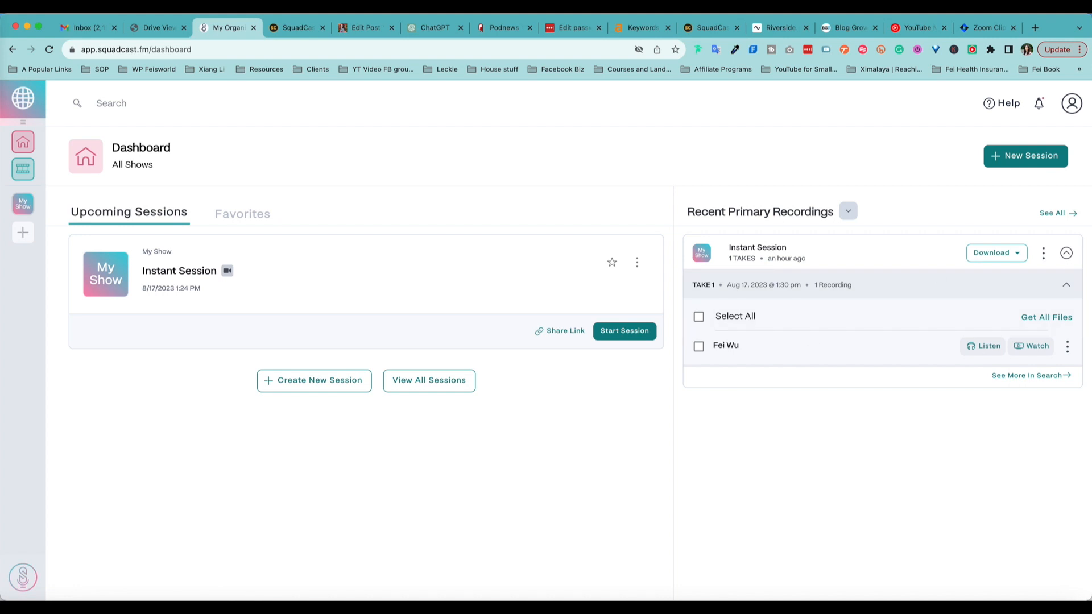
mouse_move(1067, 346)
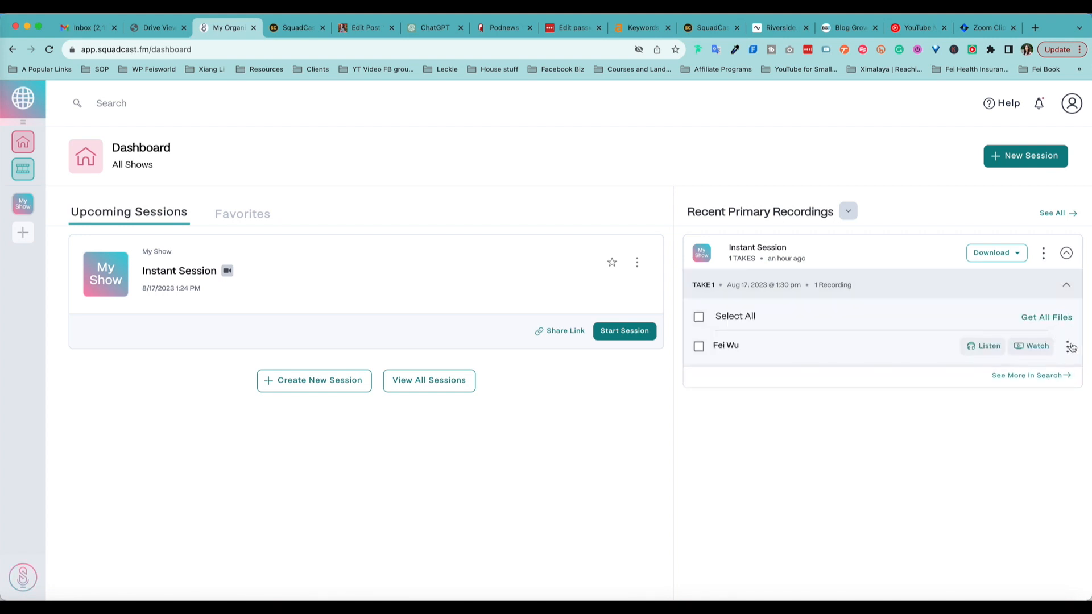
mouse_move(1059, 352)
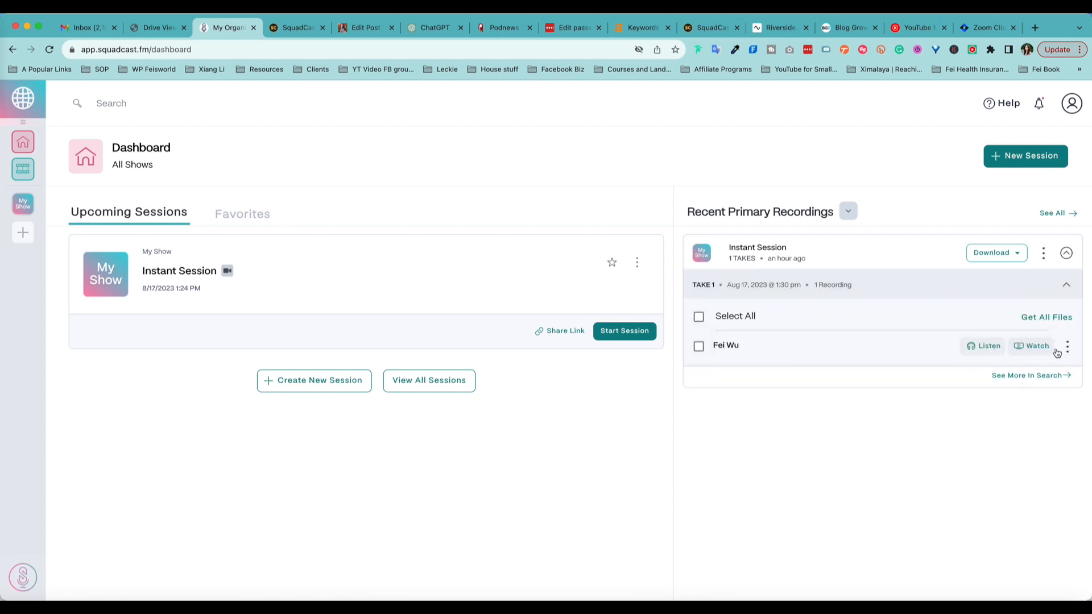
left_click(1032, 346)
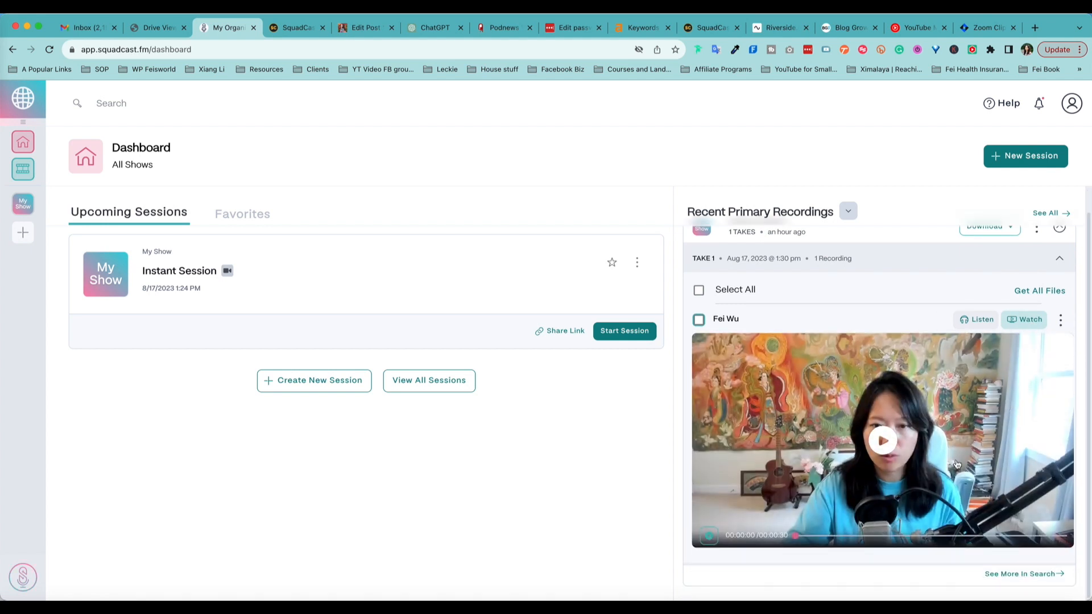
left_click(1060, 319)
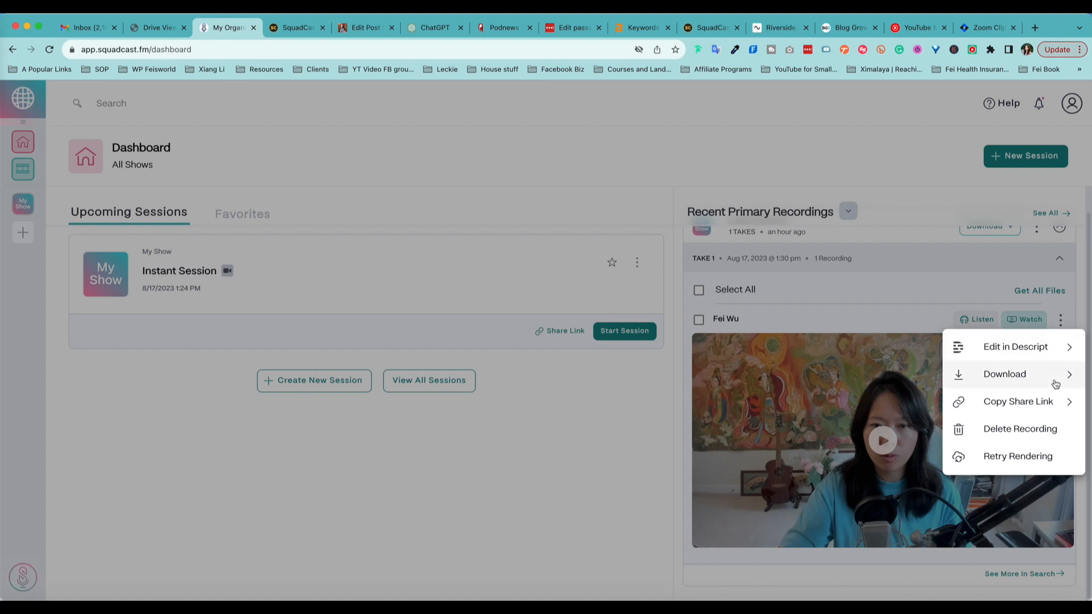
mouse_move(993, 482)
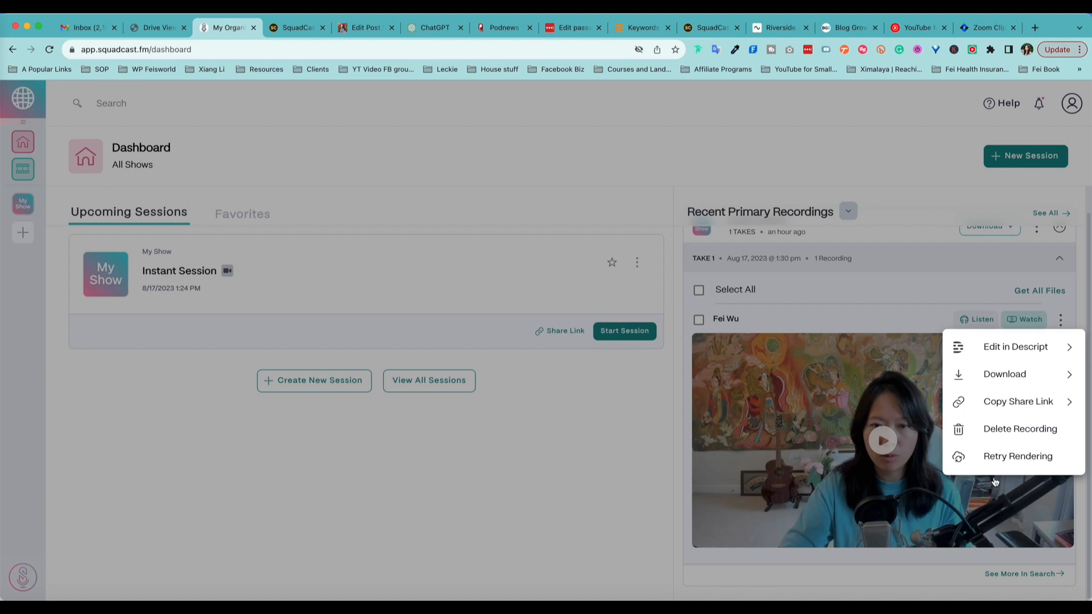
mouse_move(1054, 445)
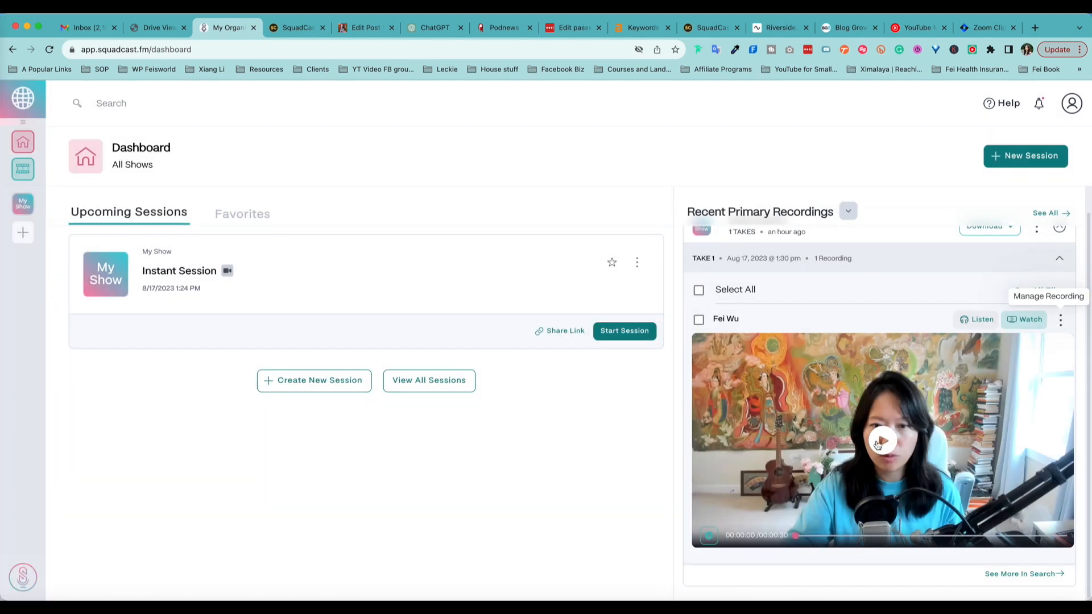
- Return to the live SquadCast recording session
left_click(621, 331)
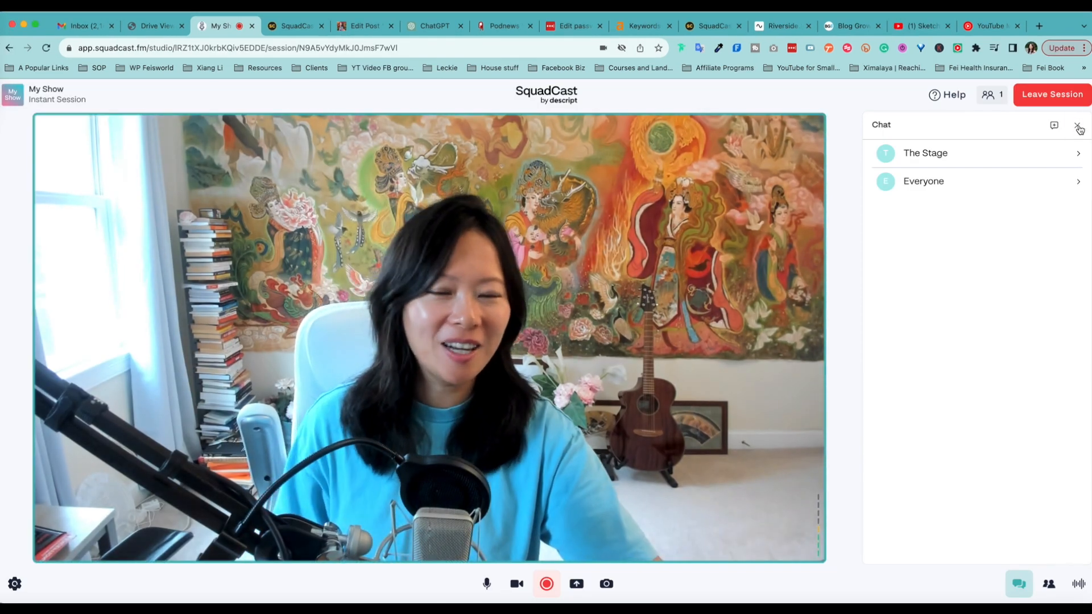
- Close the session chat panel and switch to the Riverside website
left_click(1078, 127)
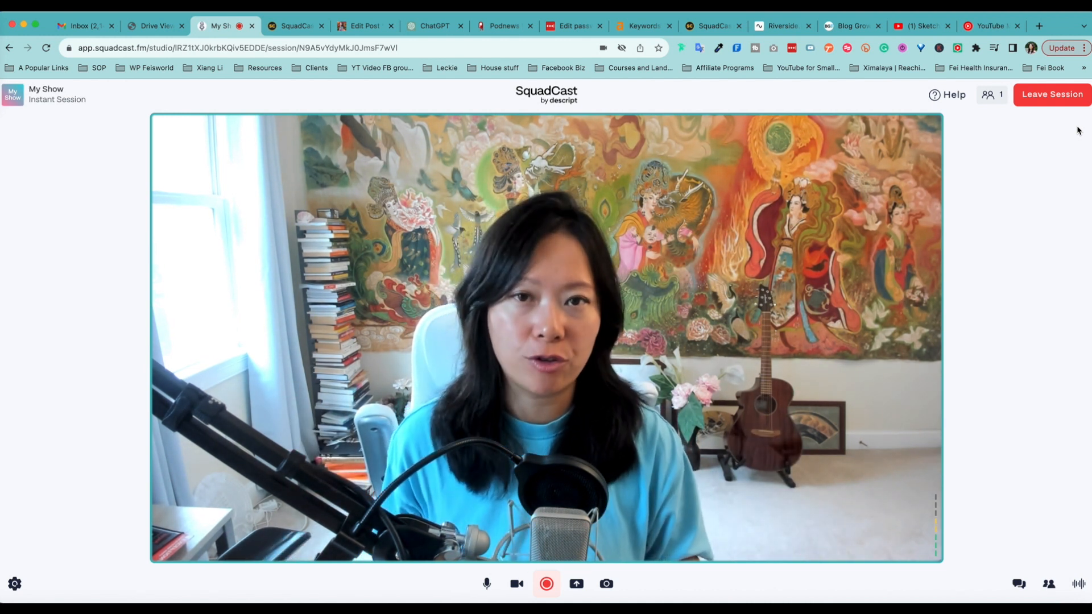
left_click(783, 26)
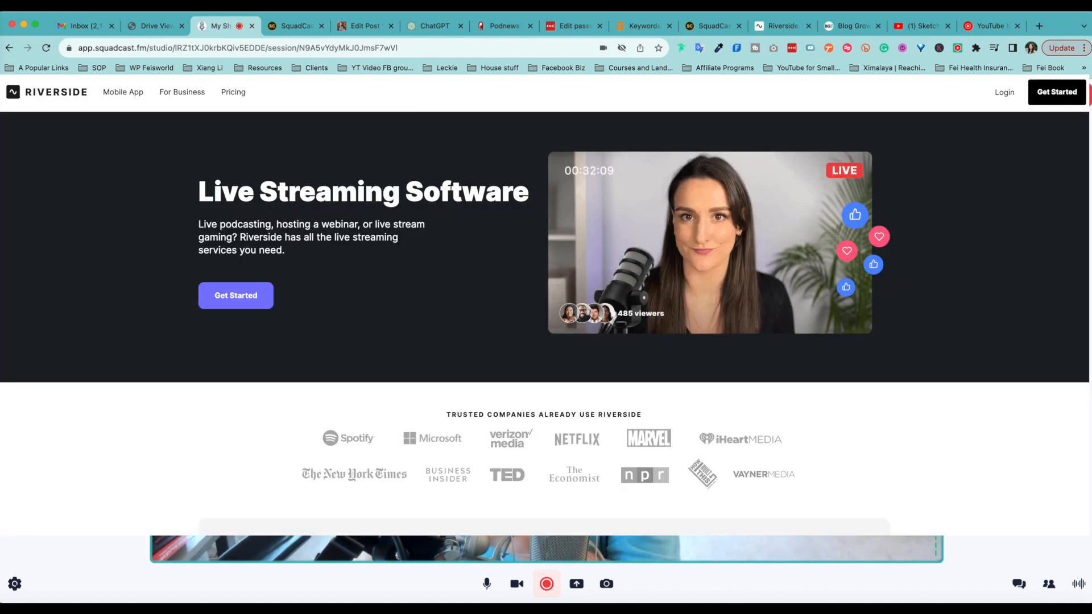